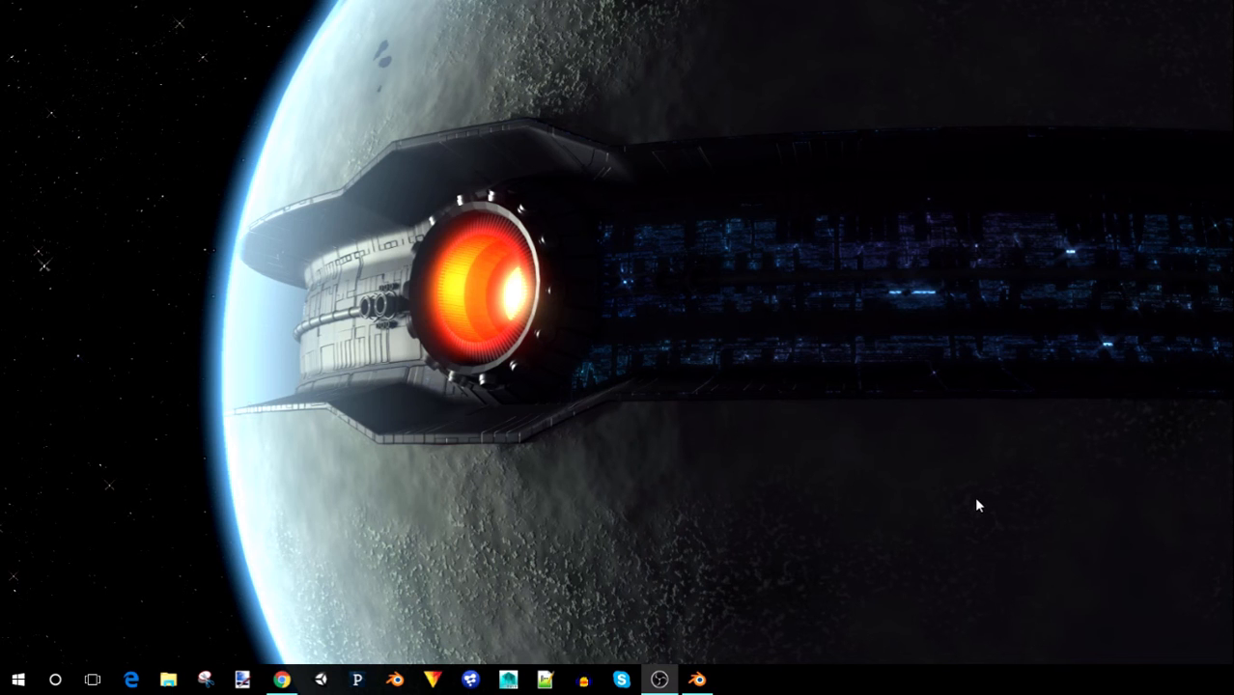
pyautogui.moveTo(823, 495)
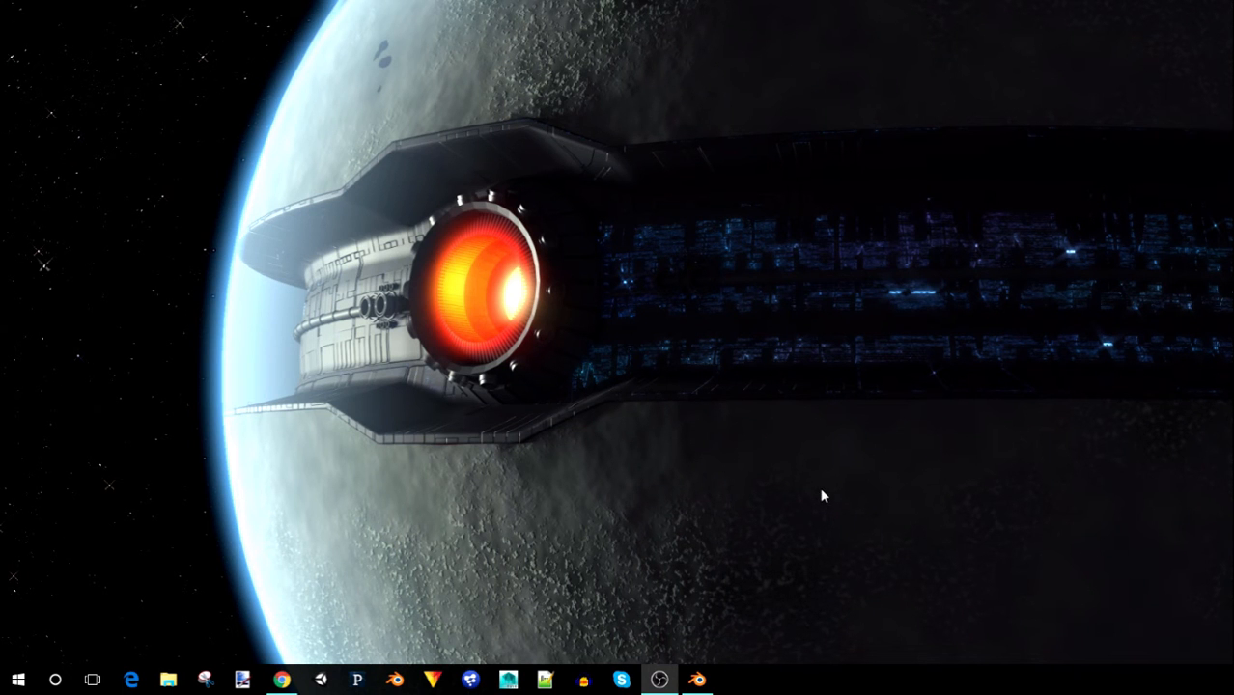
pyautogui.moveTo(811, 492)
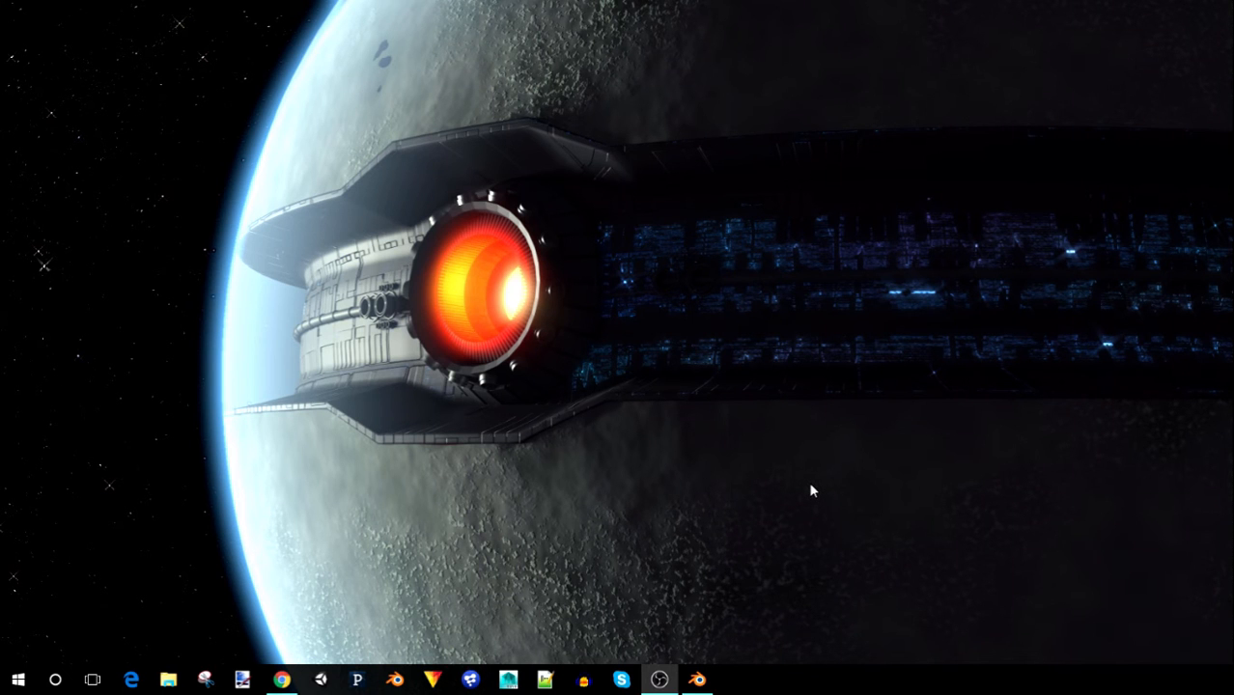
# Make Cycles the render engine and move the default cube two units along X in Edit Mode
pyautogui.click(698, 680)
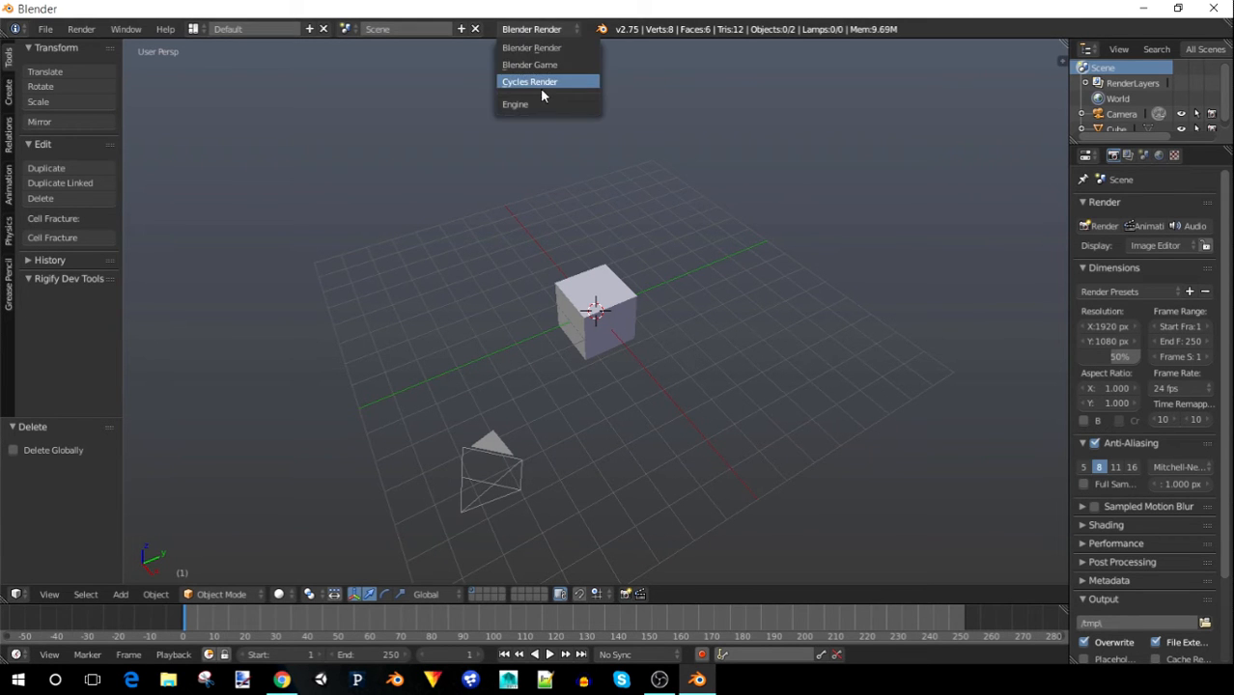
pyautogui.click(530, 81)
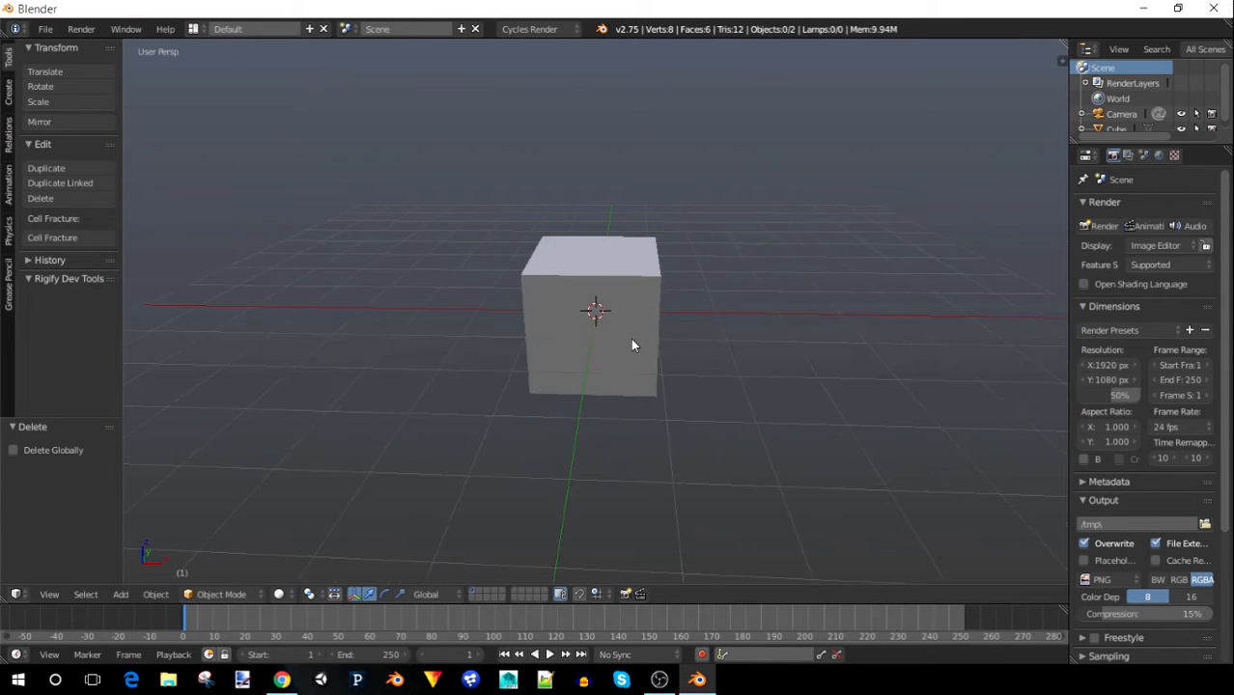
pyautogui.click(595, 313)
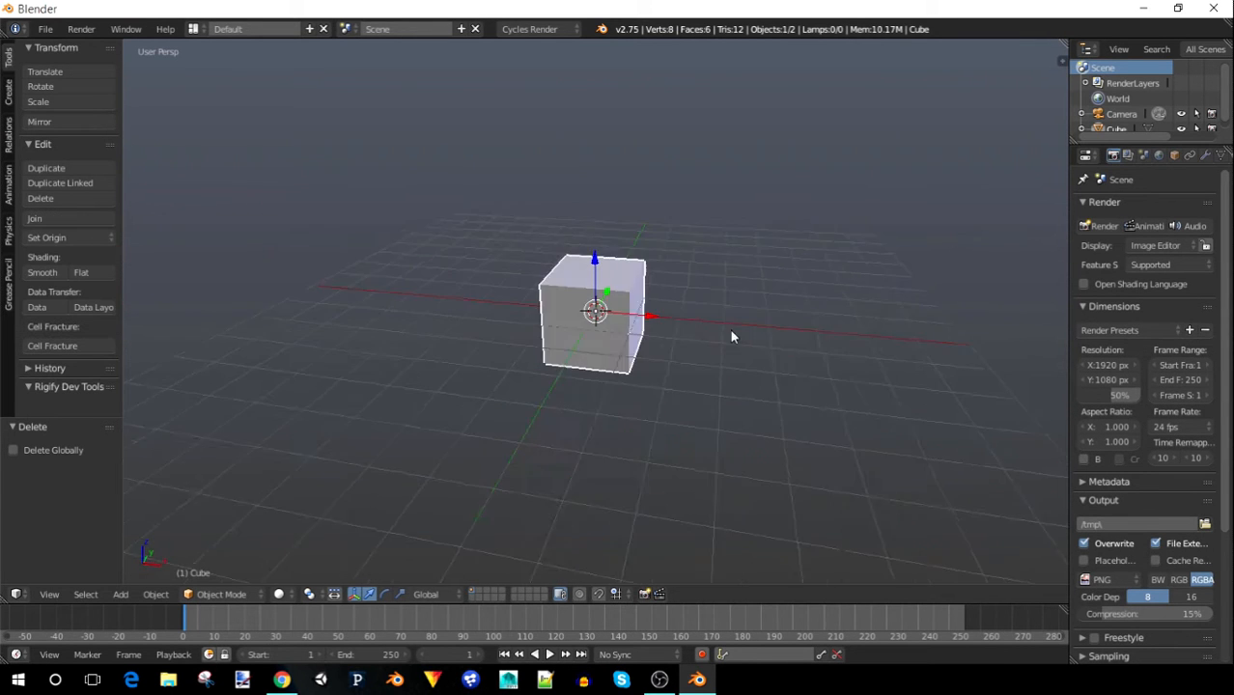
pyautogui.press('Tab')
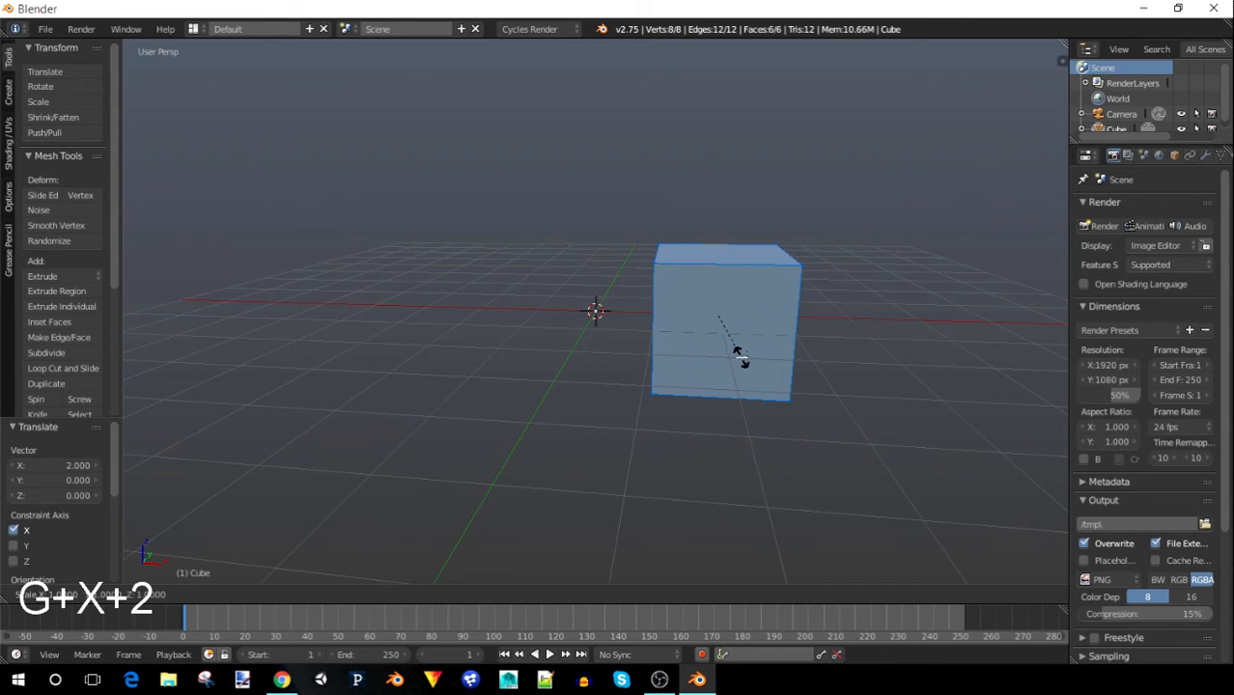
pyautogui.press('shift+z')
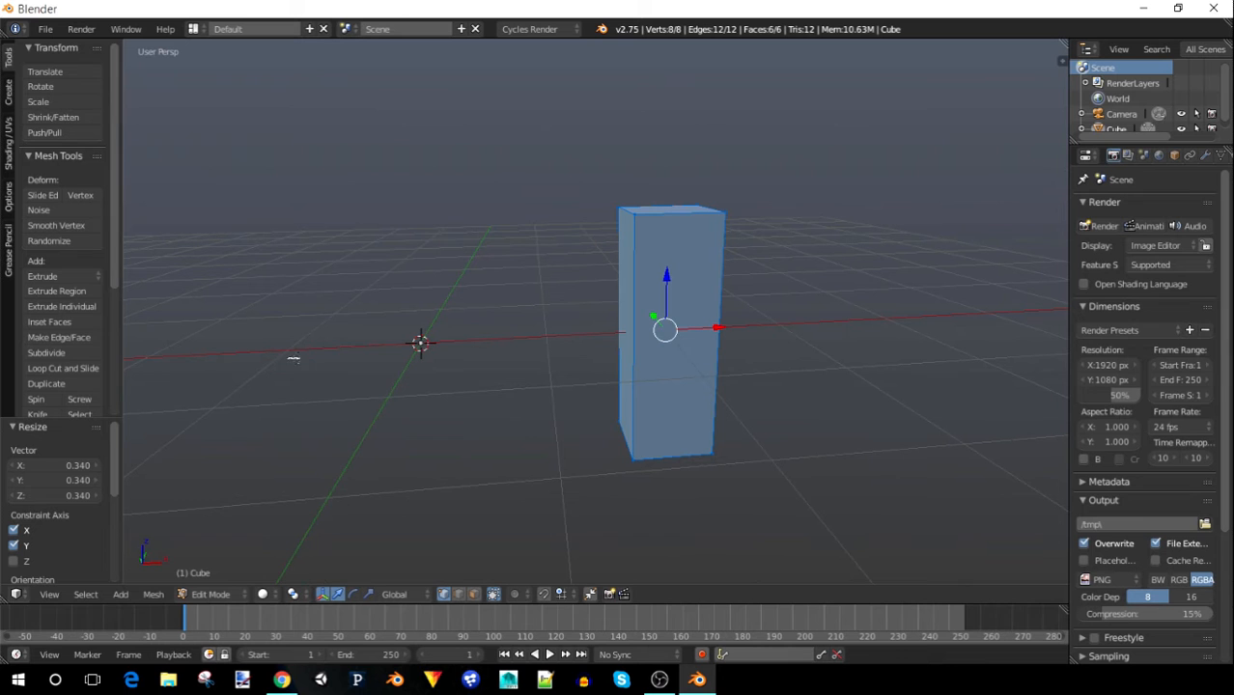
# Add a loop cut and subdivide the whole slab mesh twice for a finer grid
pyautogui.press('ctrl+r')
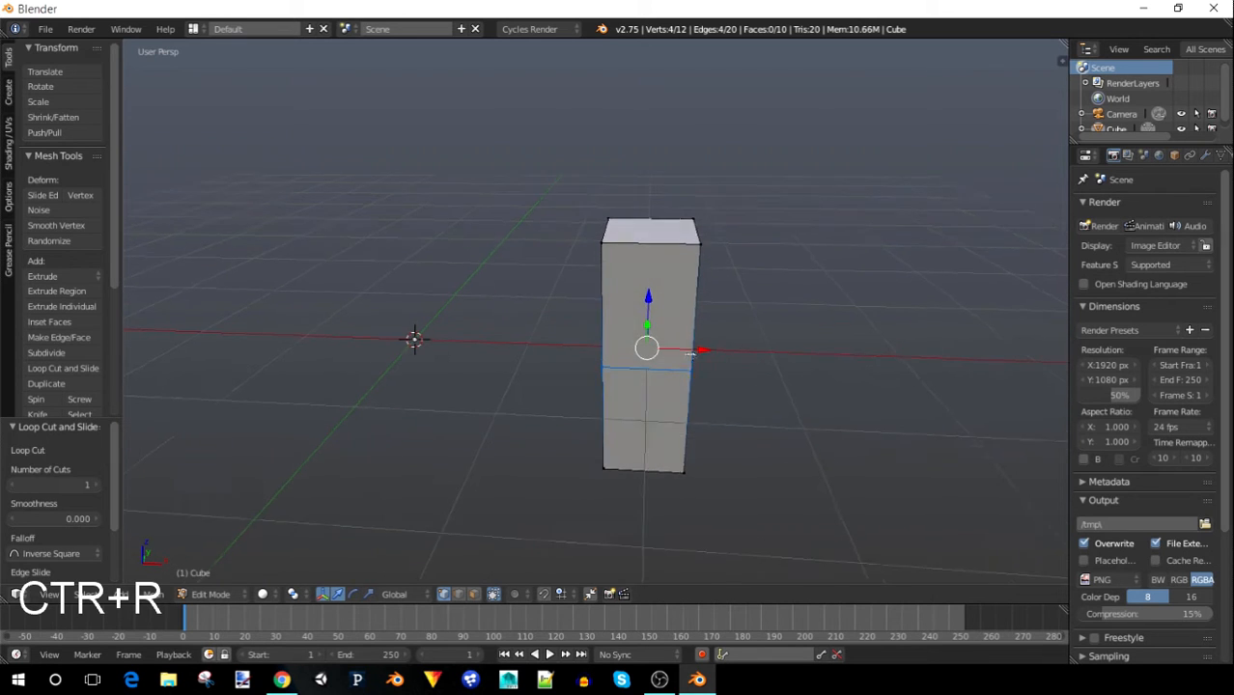
pyautogui.press('a')
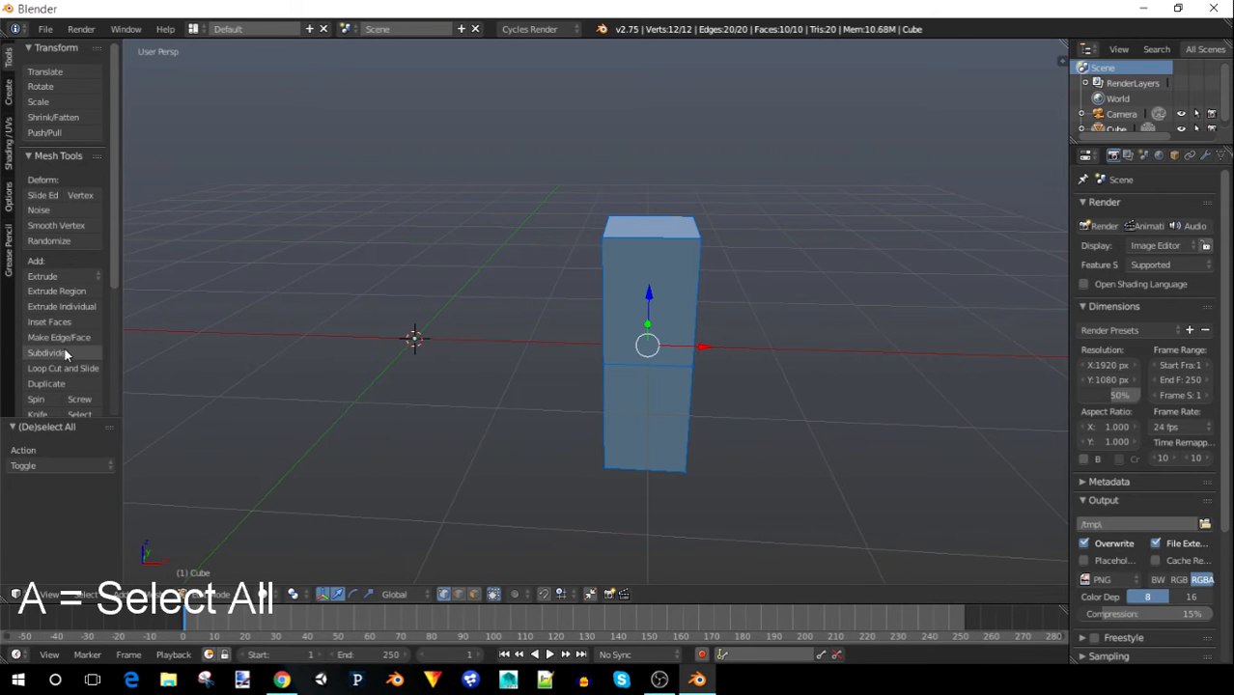
pyautogui.click(46, 352)
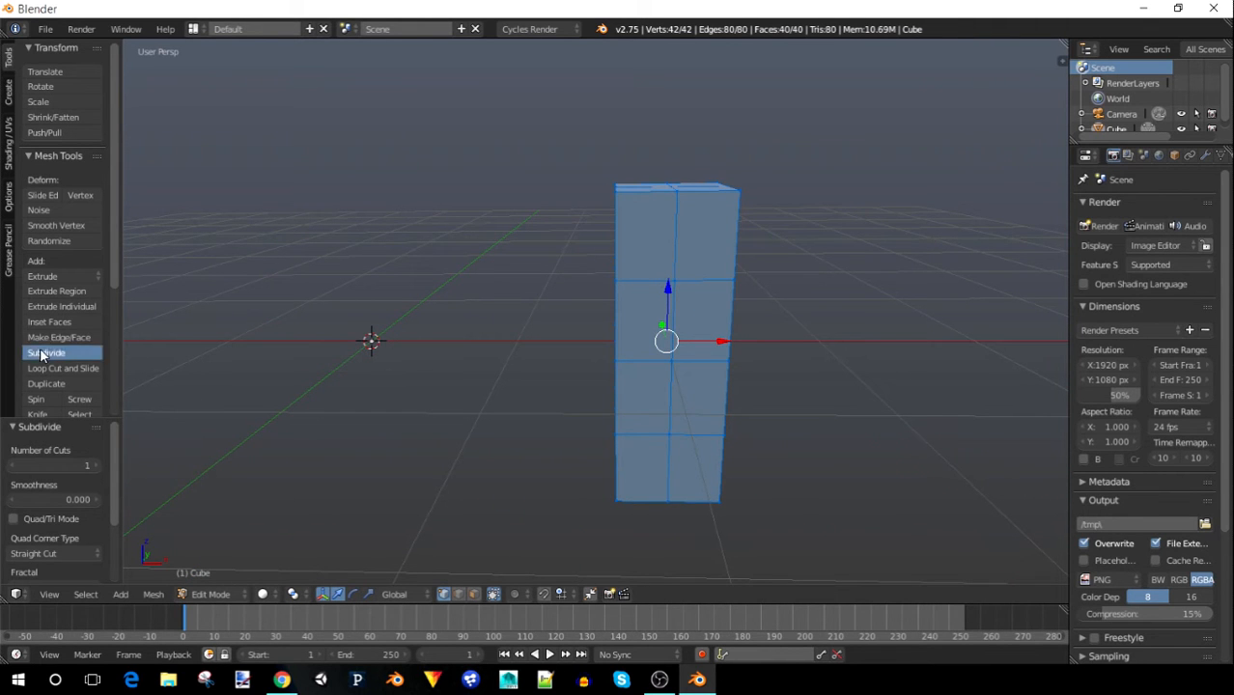
pyautogui.click(56, 224)
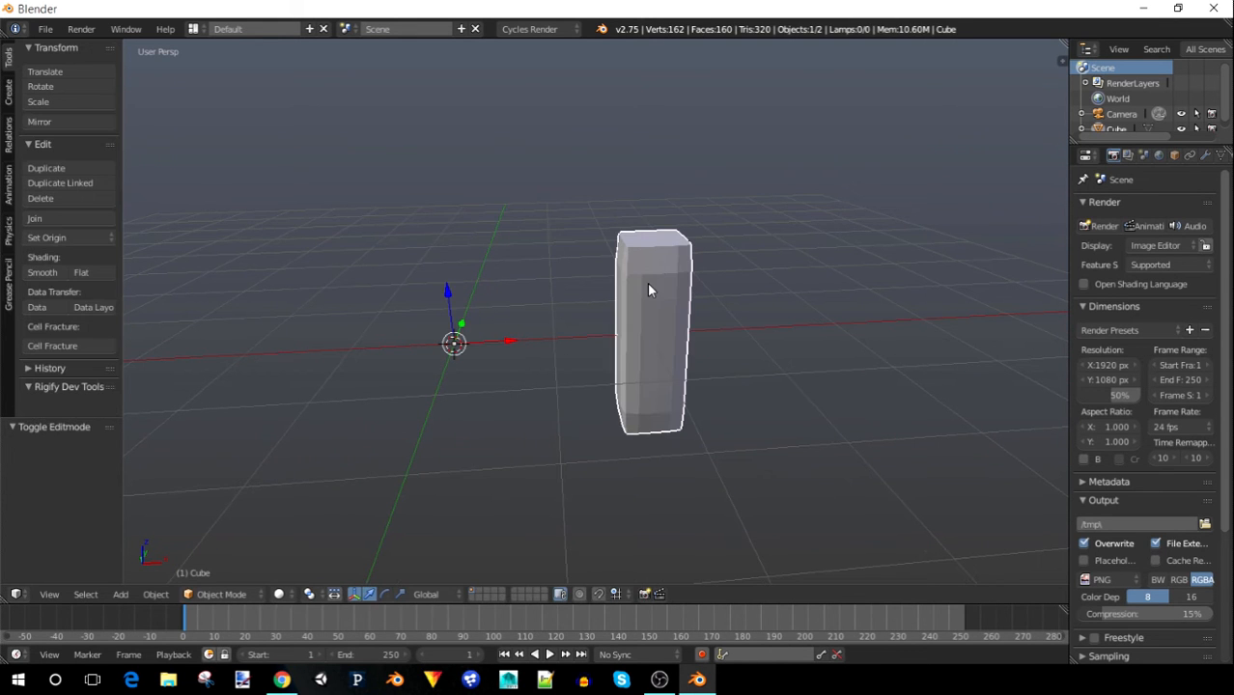
# Give the slab smooth shading and a Mirror modifier, offsetting it along X from its copy
pyautogui.click(42, 272)
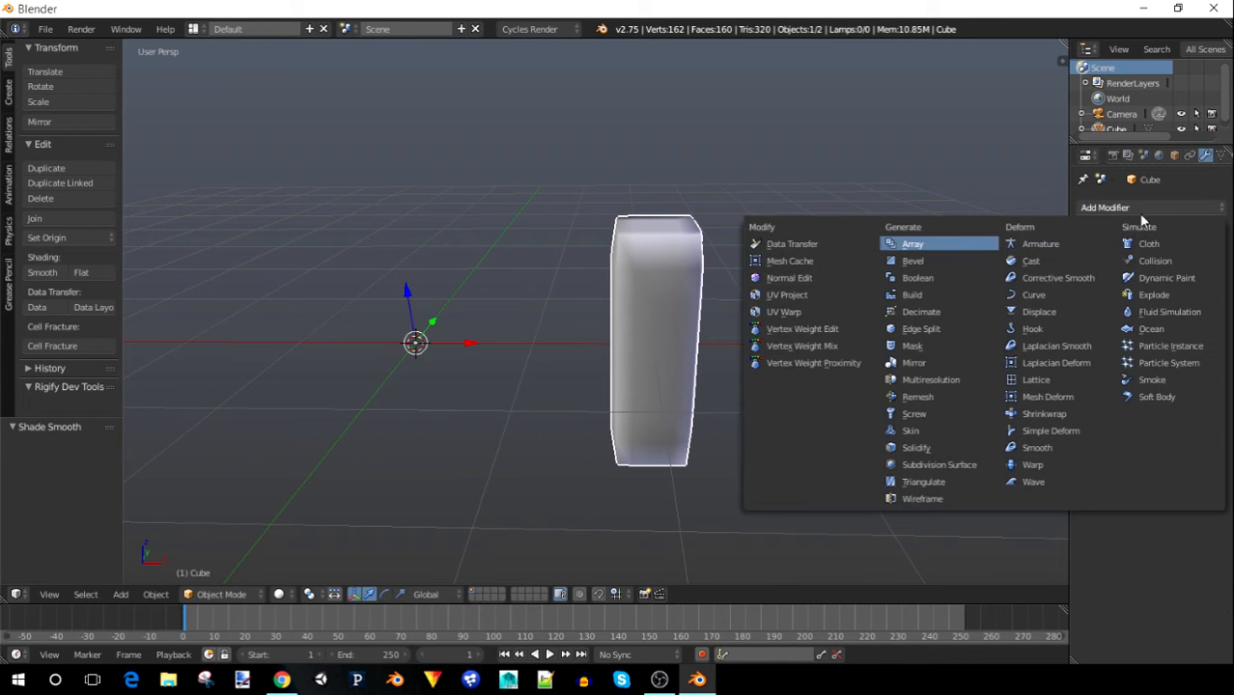
pyautogui.moveTo(912, 345)
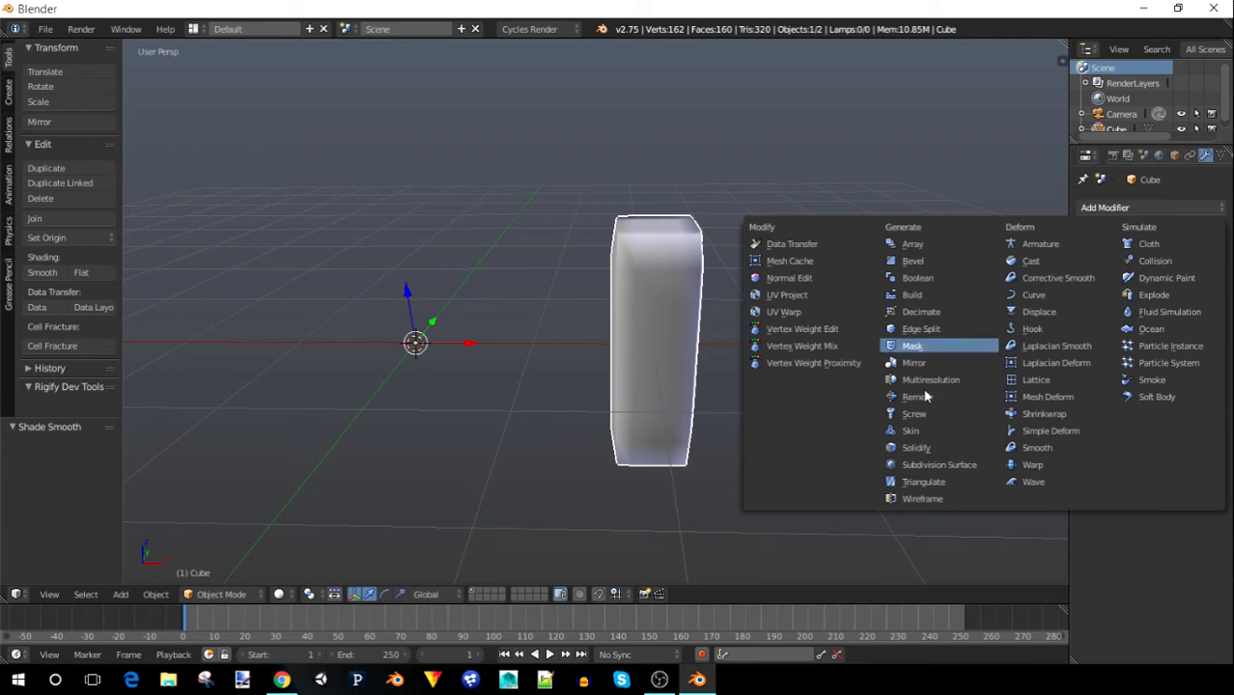
pyautogui.click(914, 363)
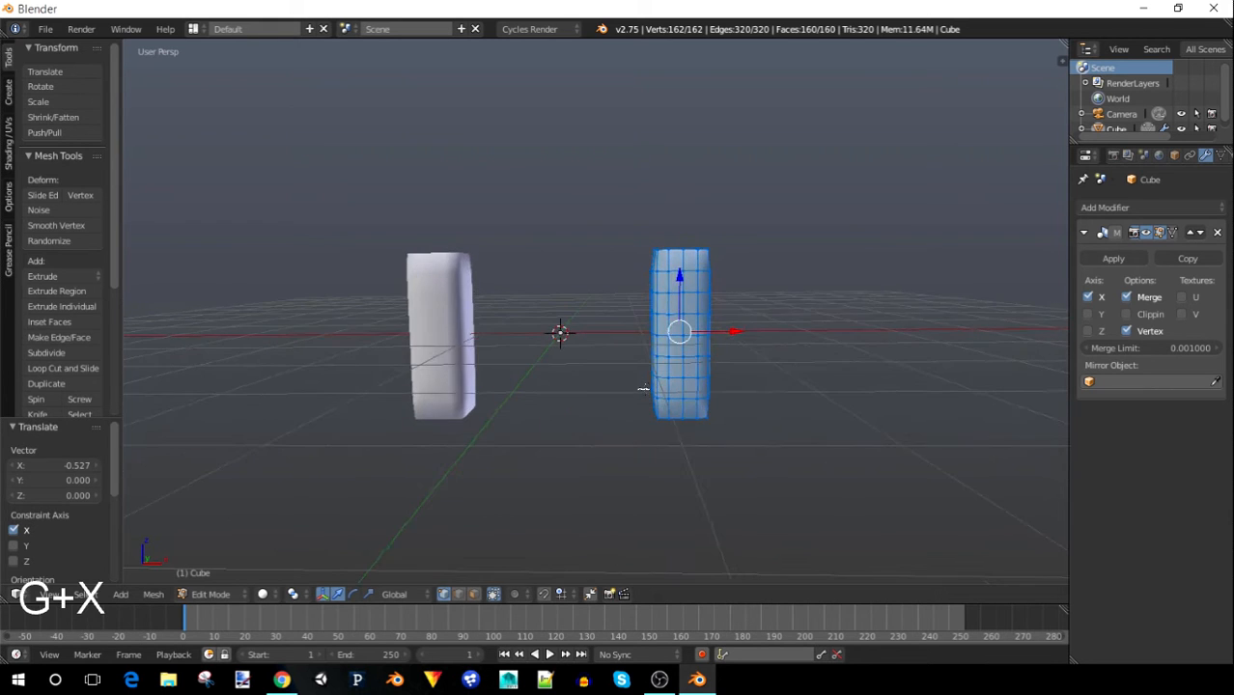
pyautogui.press('Tab')
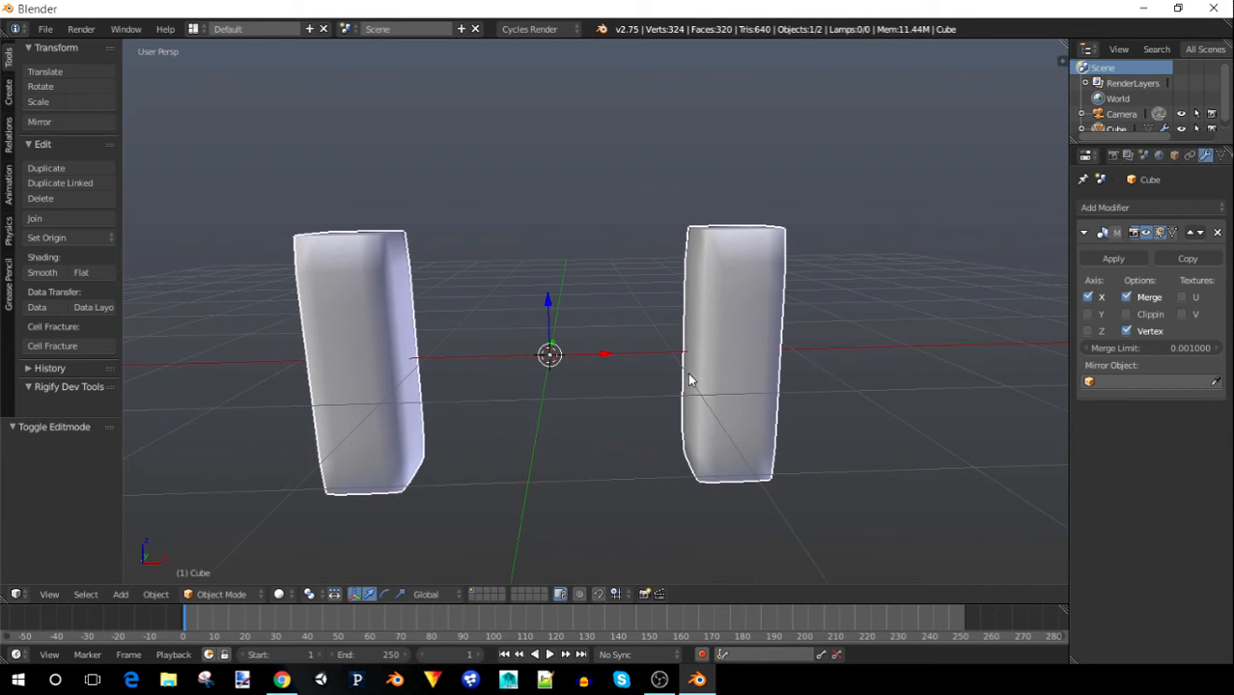
pyautogui.press('Tab')
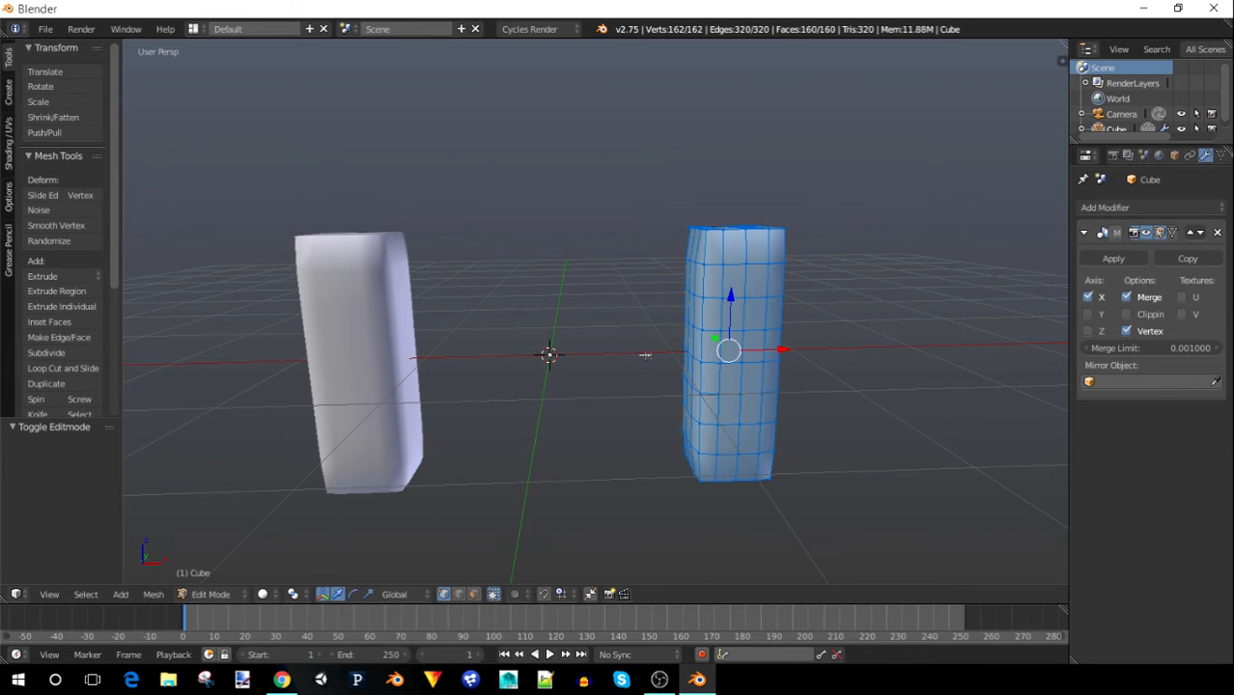
# Add a thin raised cylinder rod along X and duplicate it for a second rod
pyautogui.press('shift+a')
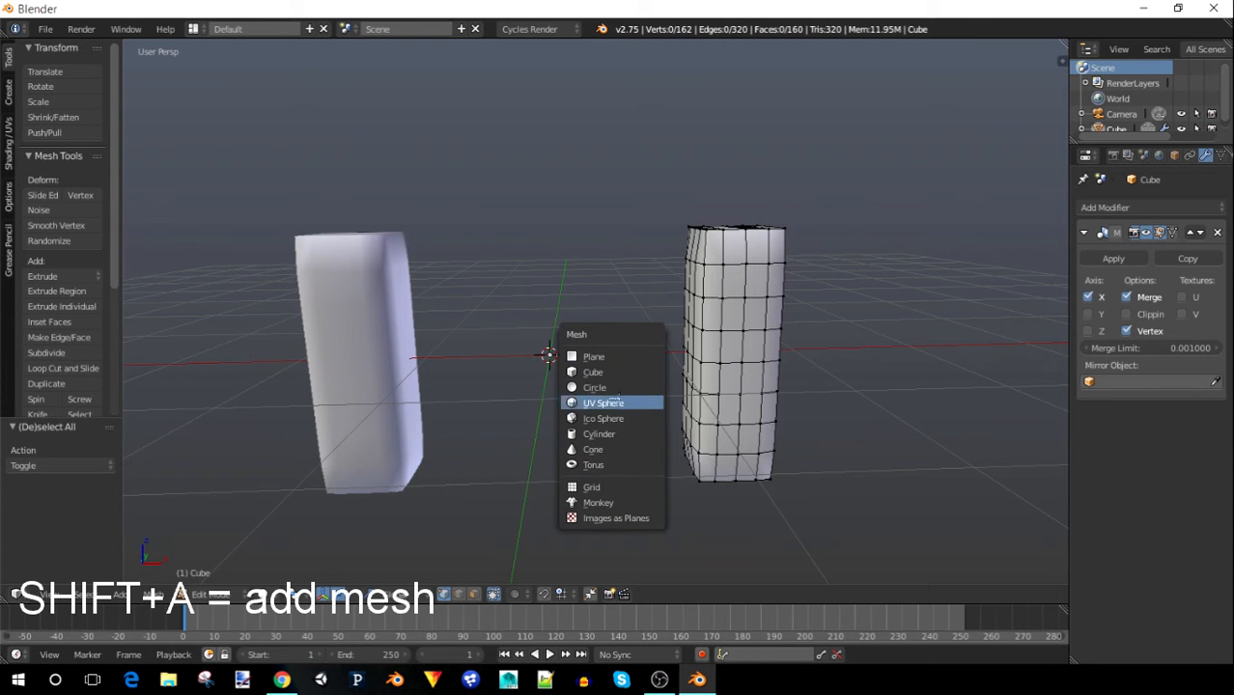
pyautogui.click(599, 433)
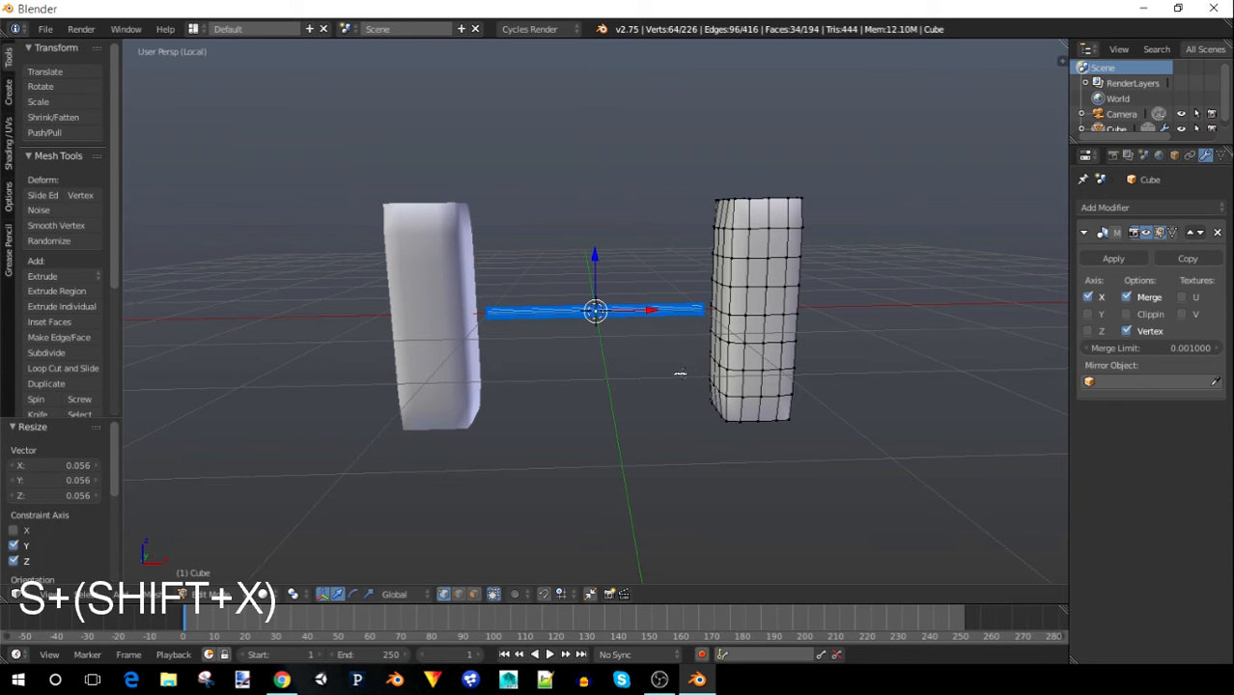
pyautogui.press('x')
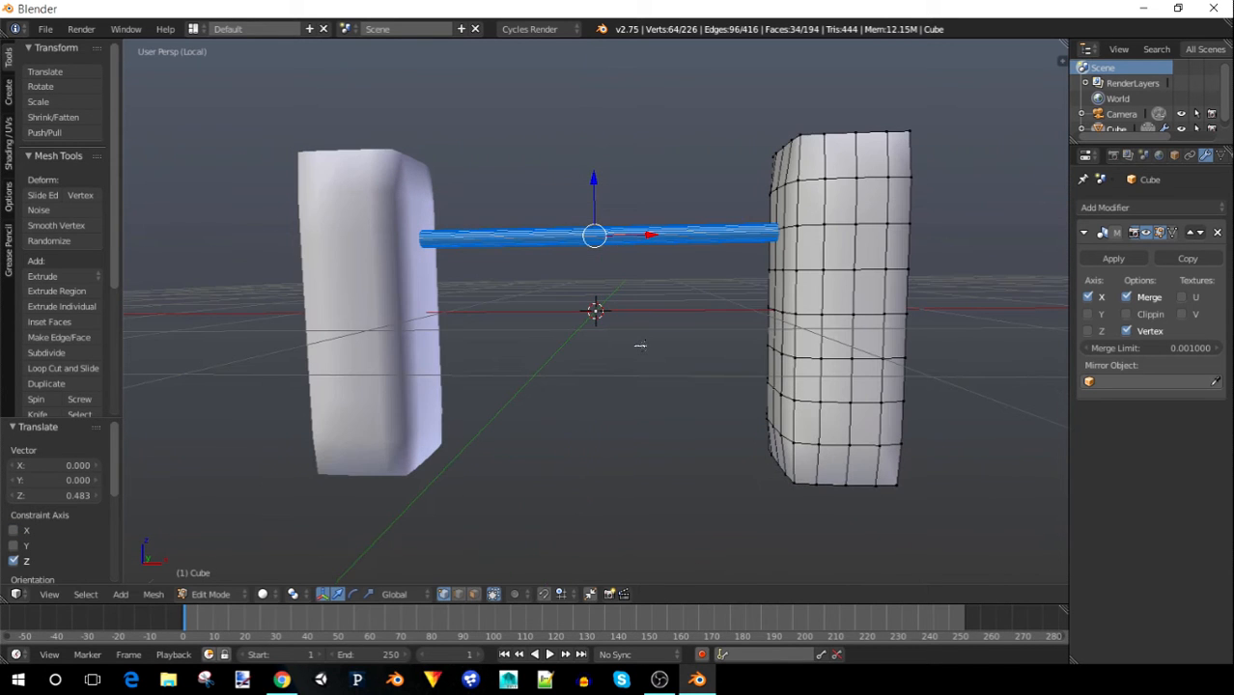
pyautogui.press('shift+d')
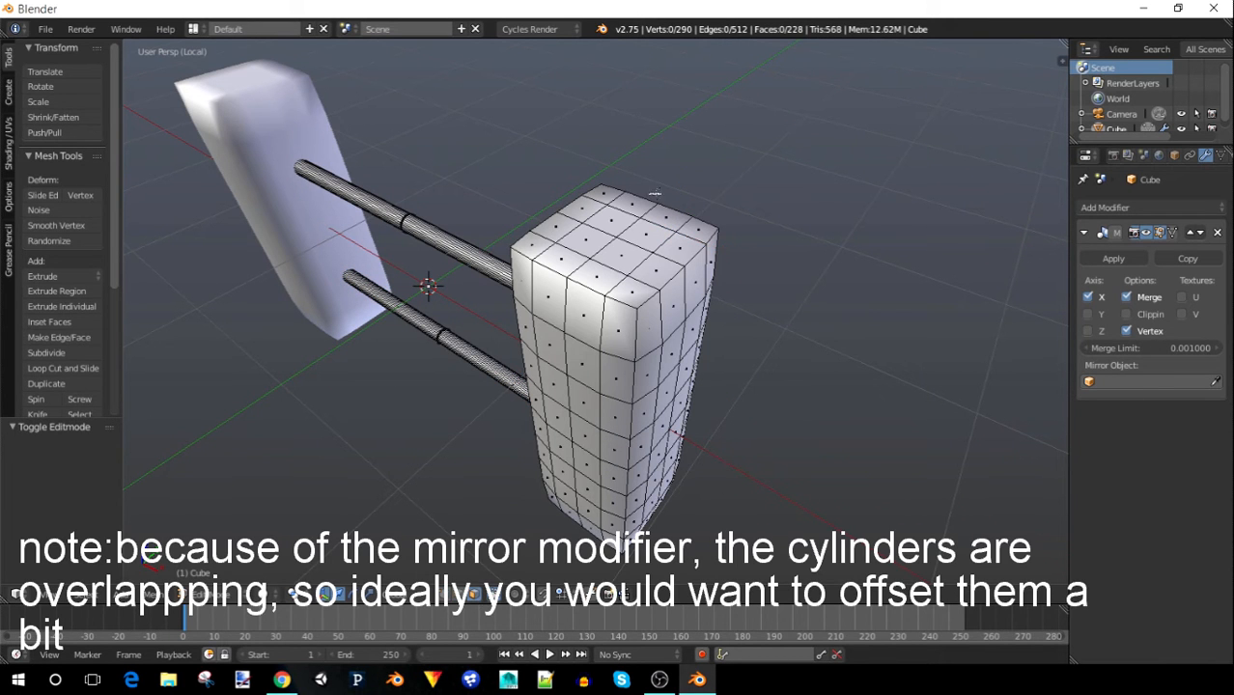
# Delete the slab's top vertices to open up its upper face
pyautogui.click(603, 193)
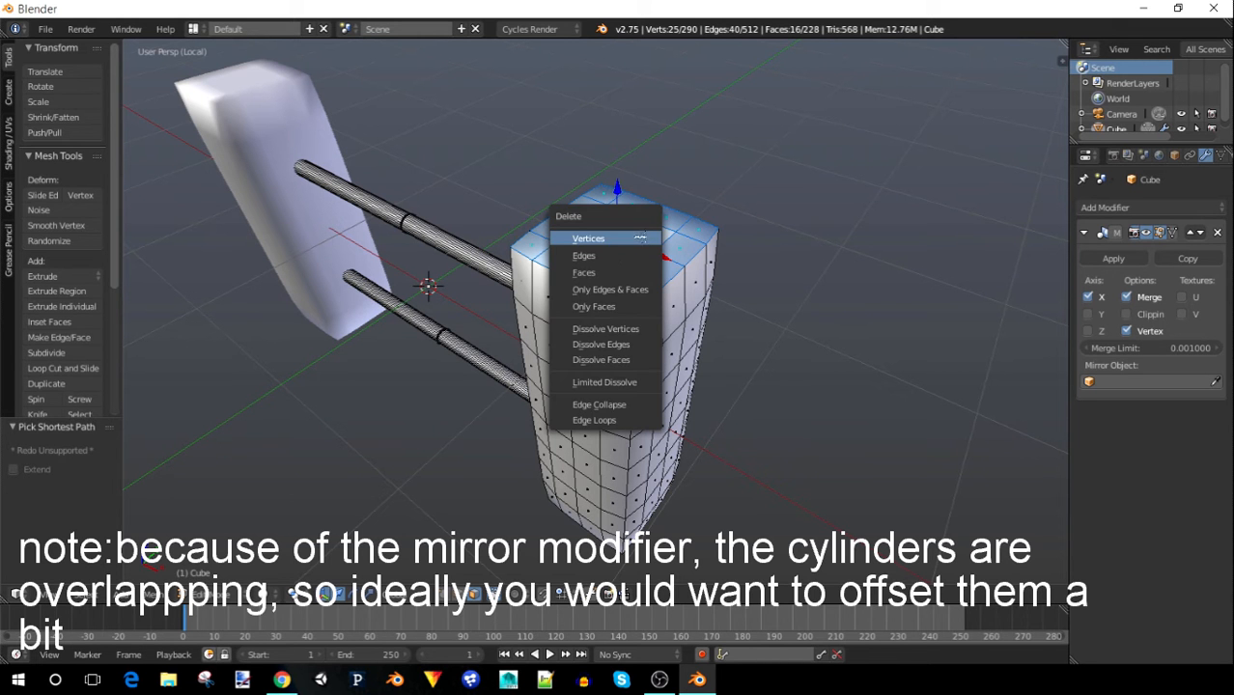
pyautogui.click(595, 305)
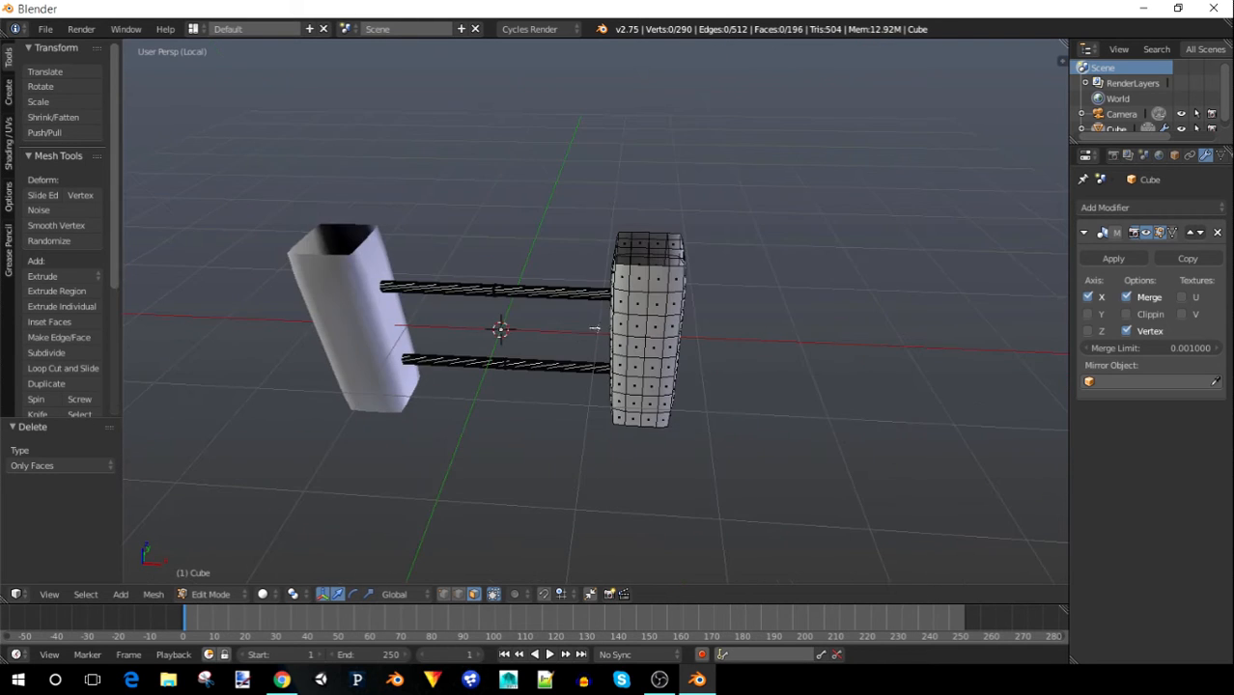
# Apply the Mirror modifier in Object Mode and add an Array modifier to the ladder unit
pyautogui.press('Tab')
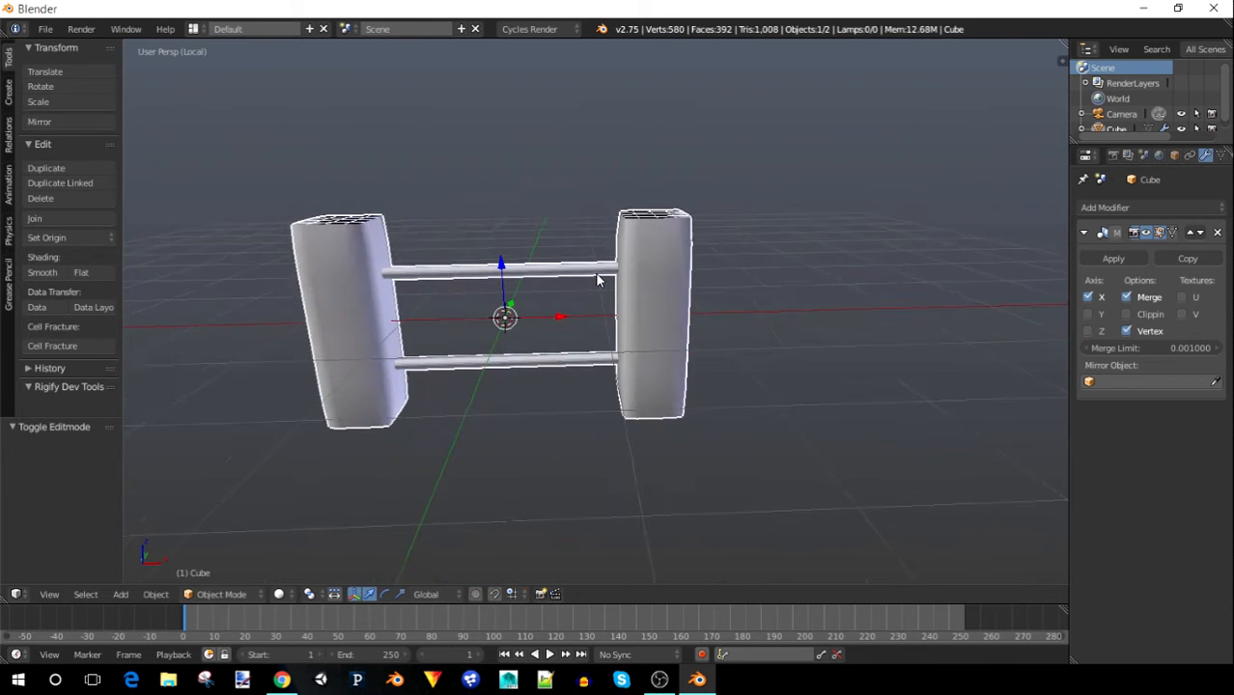
pyautogui.click(1083, 232)
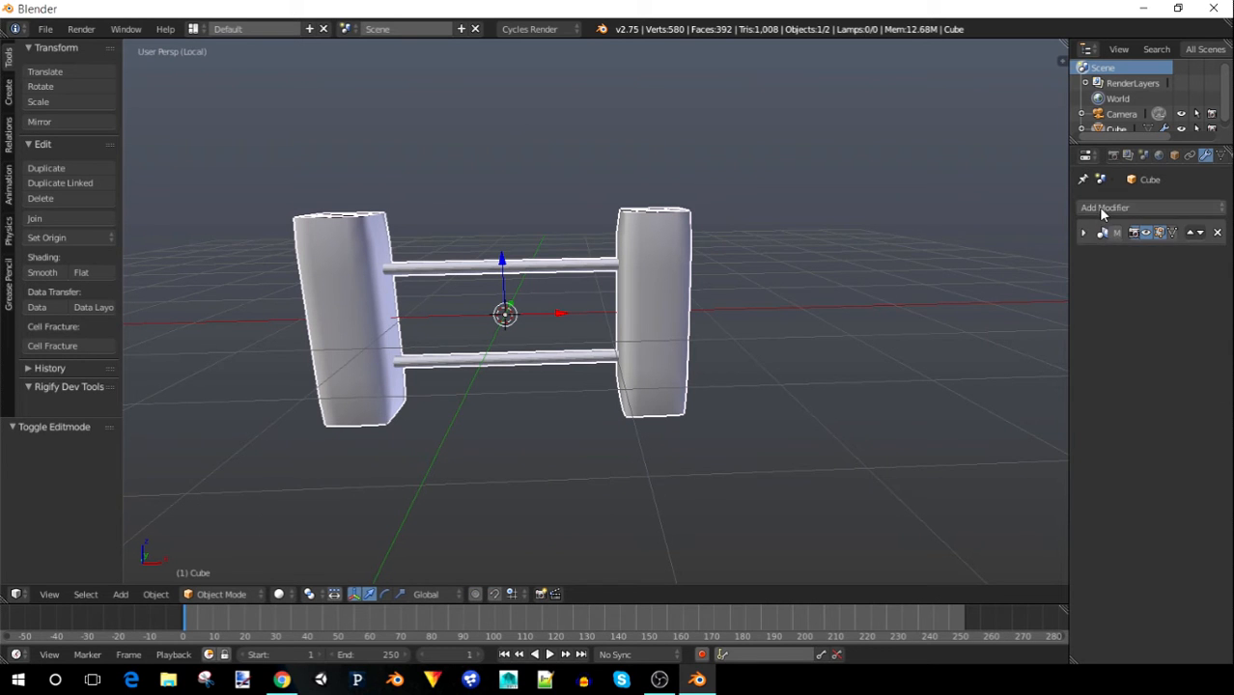
pyautogui.click(1105, 207)
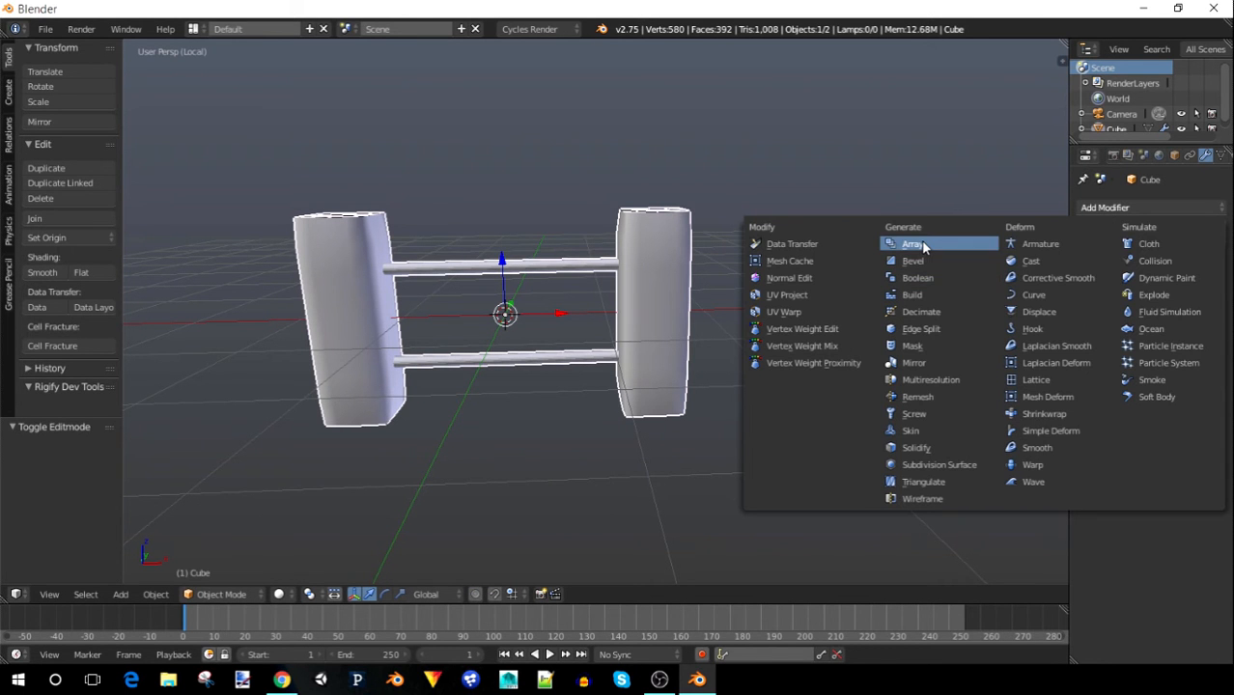
pyautogui.moveTo(912, 244)
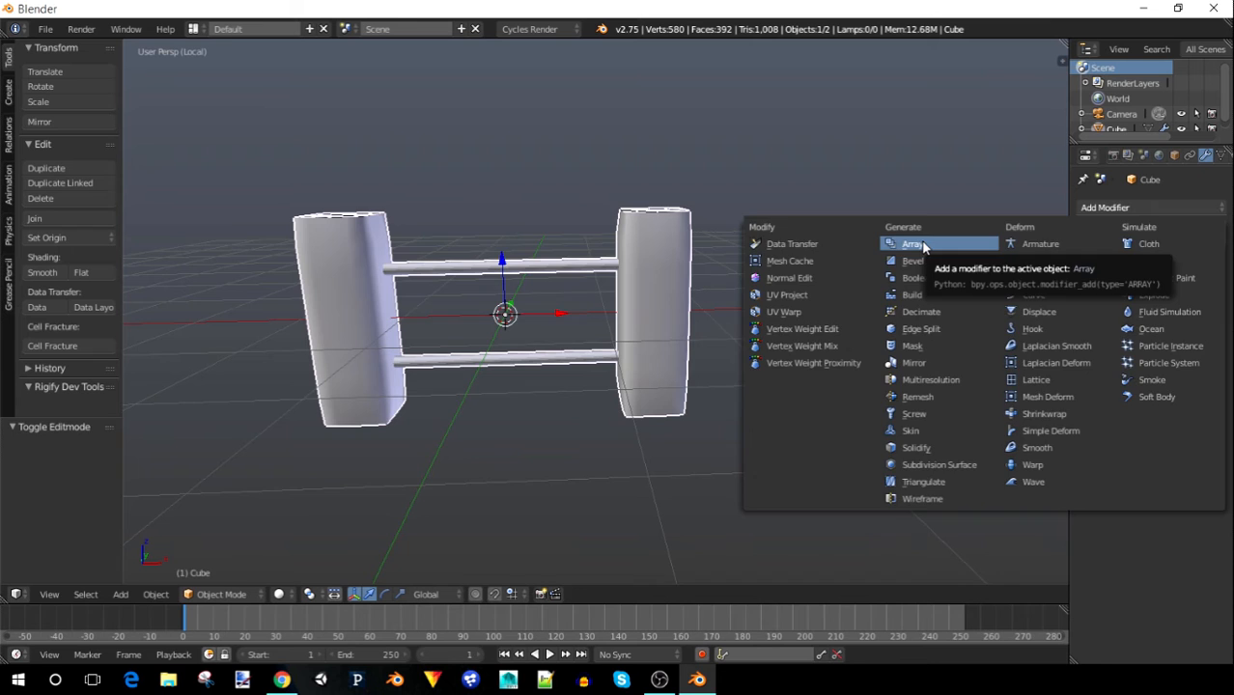
pyautogui.click(912, 243)
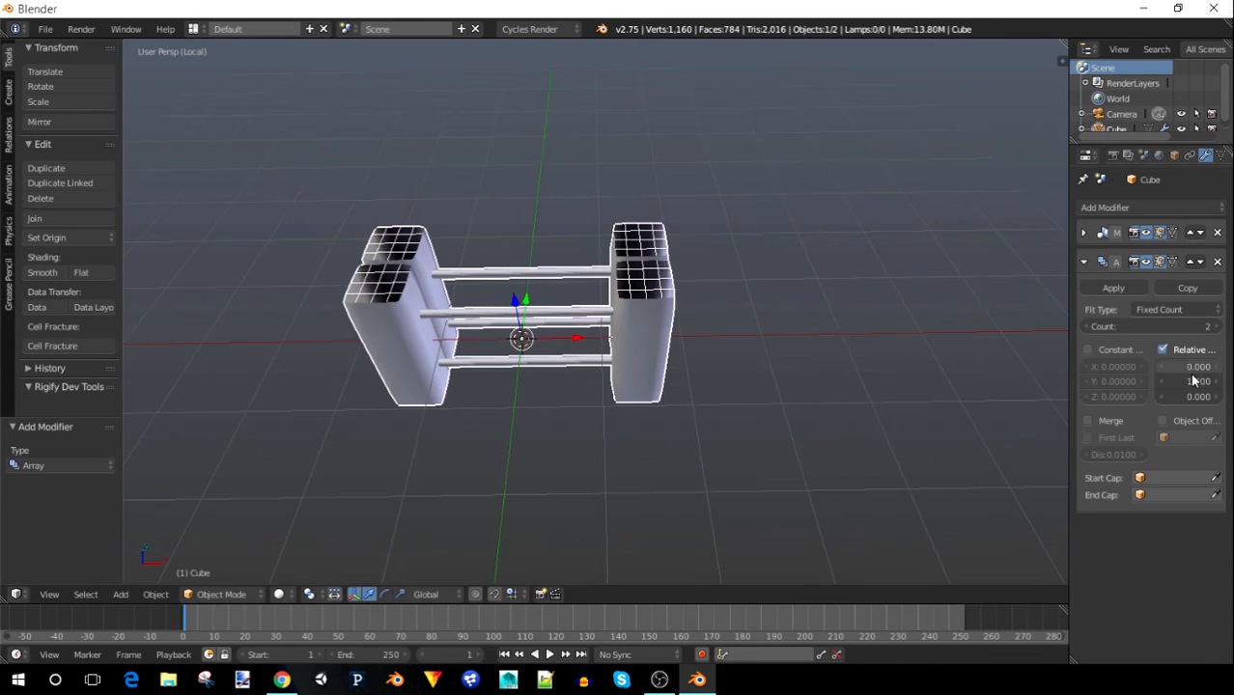
# Set the Array's relative offset to Z and raise the count to stack ten merged copies
pyautogui.click(1188, 383)
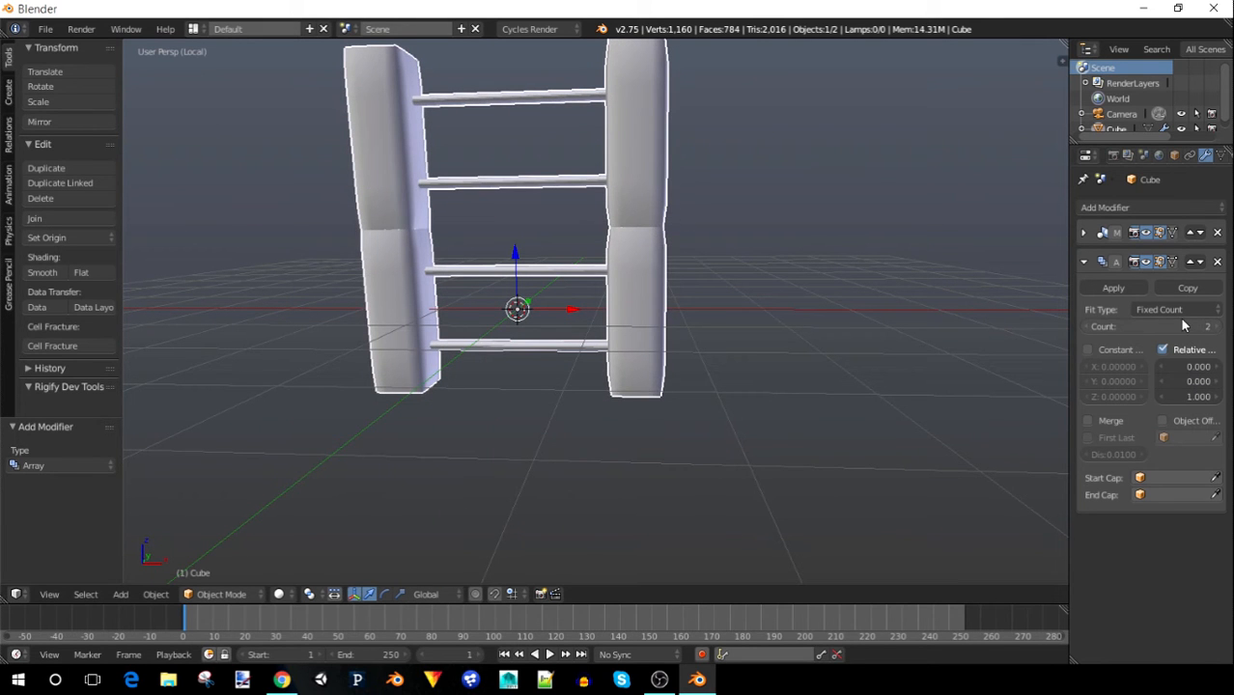
pyautogui.click(1150, 325)
pyautogui.write('10')
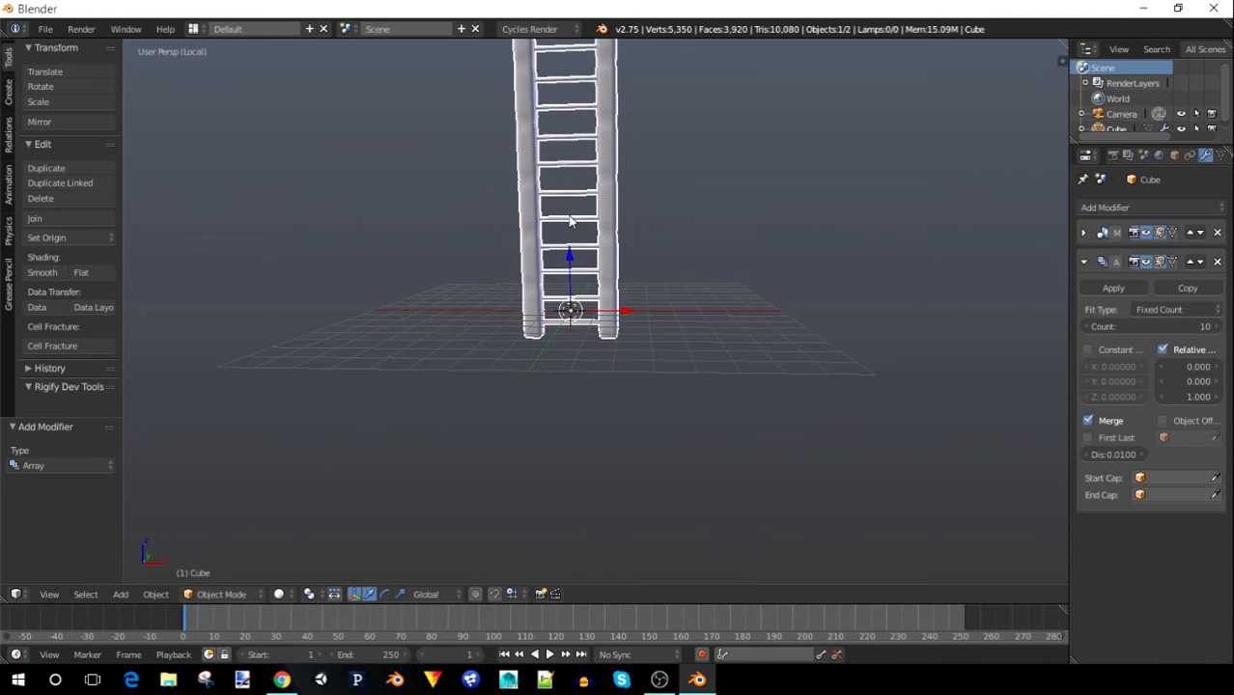
pyautogui.moveTo(569, 222); pyautogui.dragTo(641, 259)
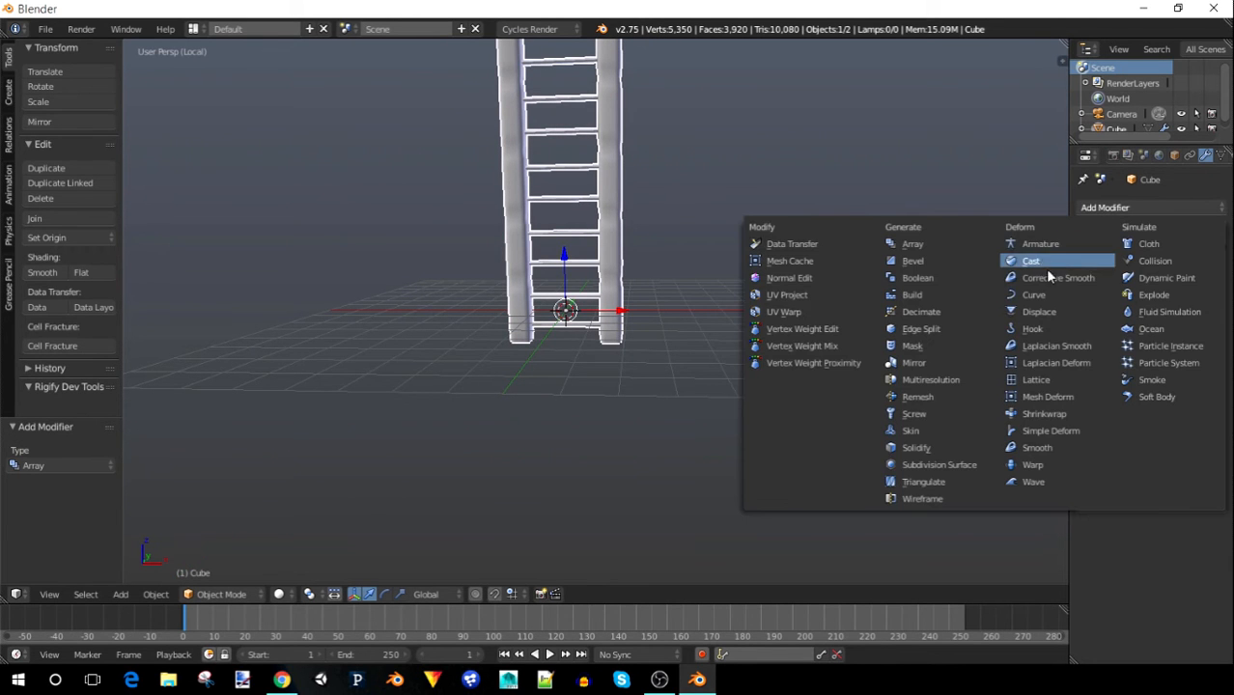
pyautogui.moveTo(1033, 481)
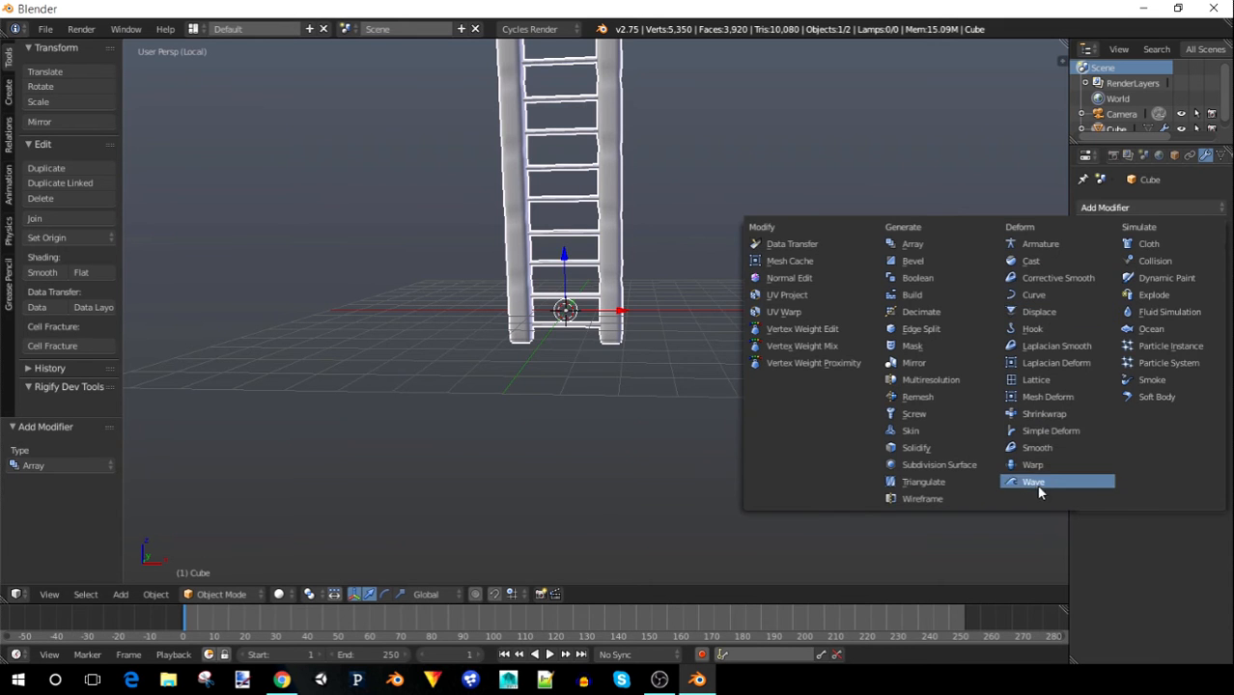
# Add a Simple Deform Twist 45° modifier and move it above the Array, extended to 30 copies
pyautogui.click(1051, 431)
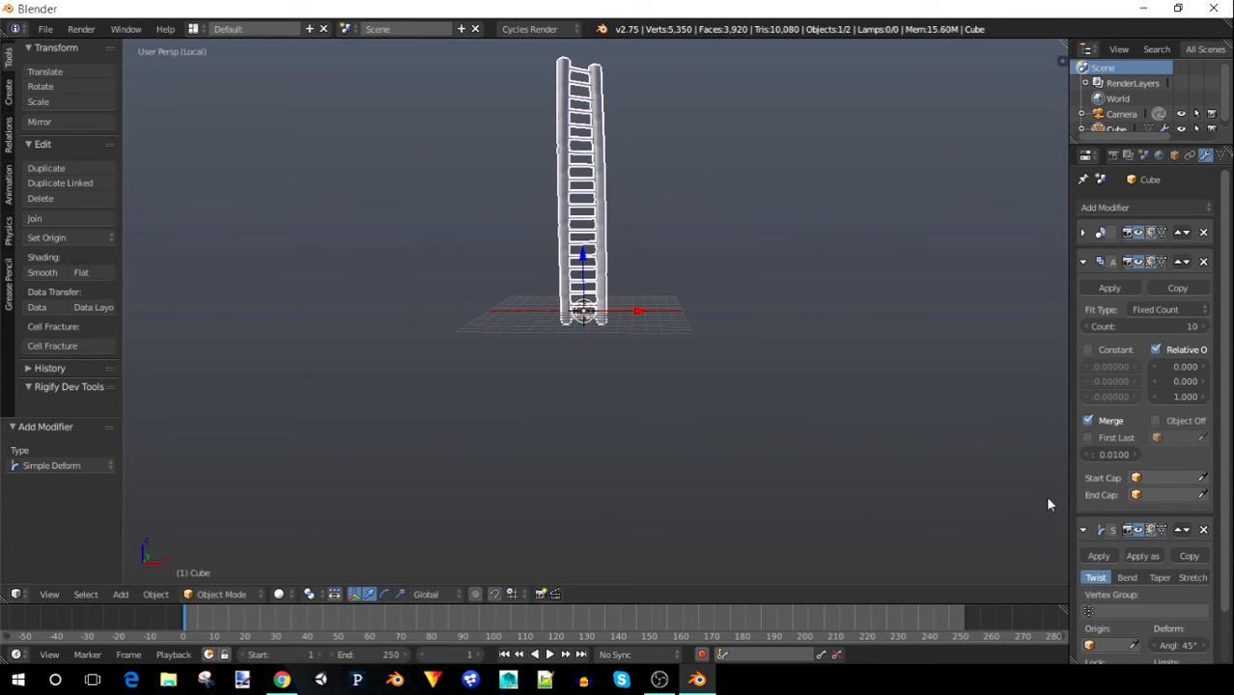
pyautogui.scroll(-3)
pyautogui.write('600')
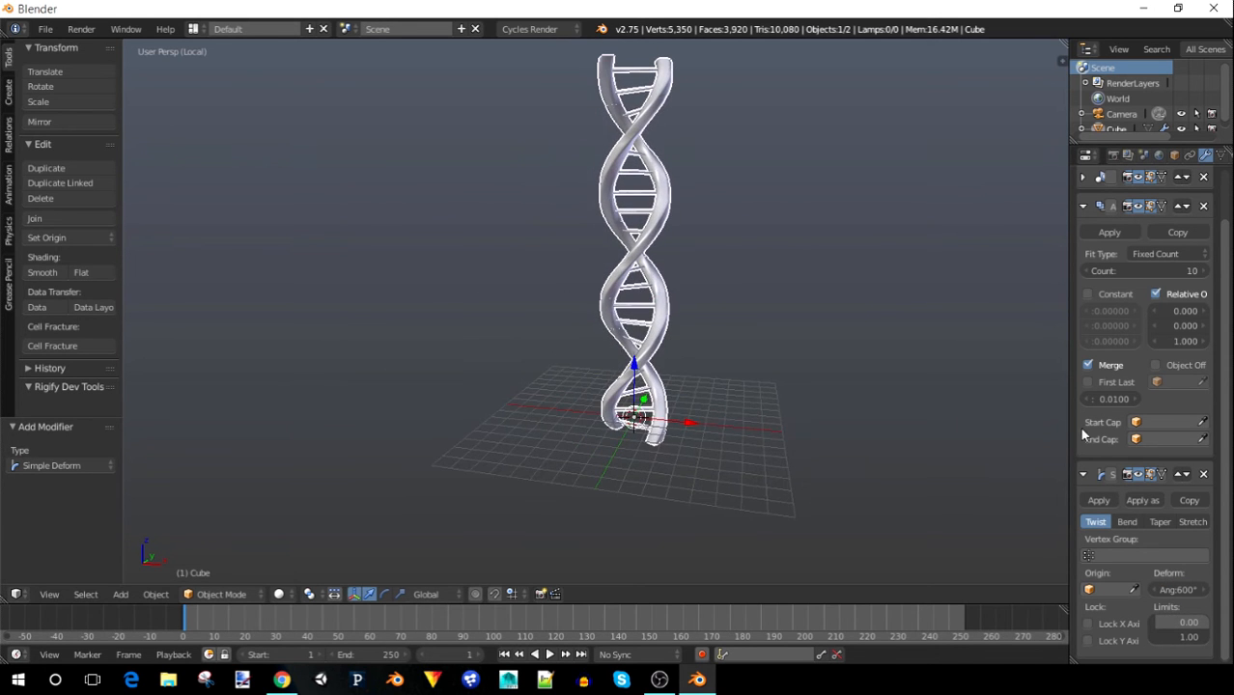
pyautogui.moveTo(1163, 405)
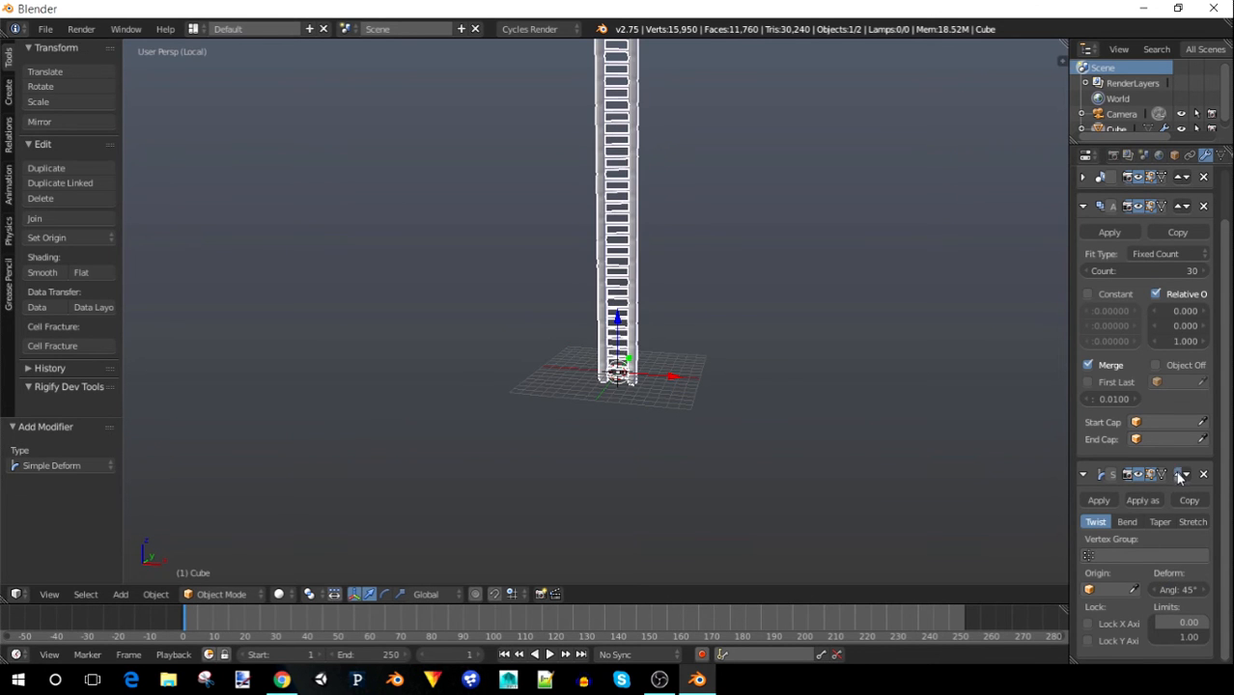
pyautogui.click(1182, 475)
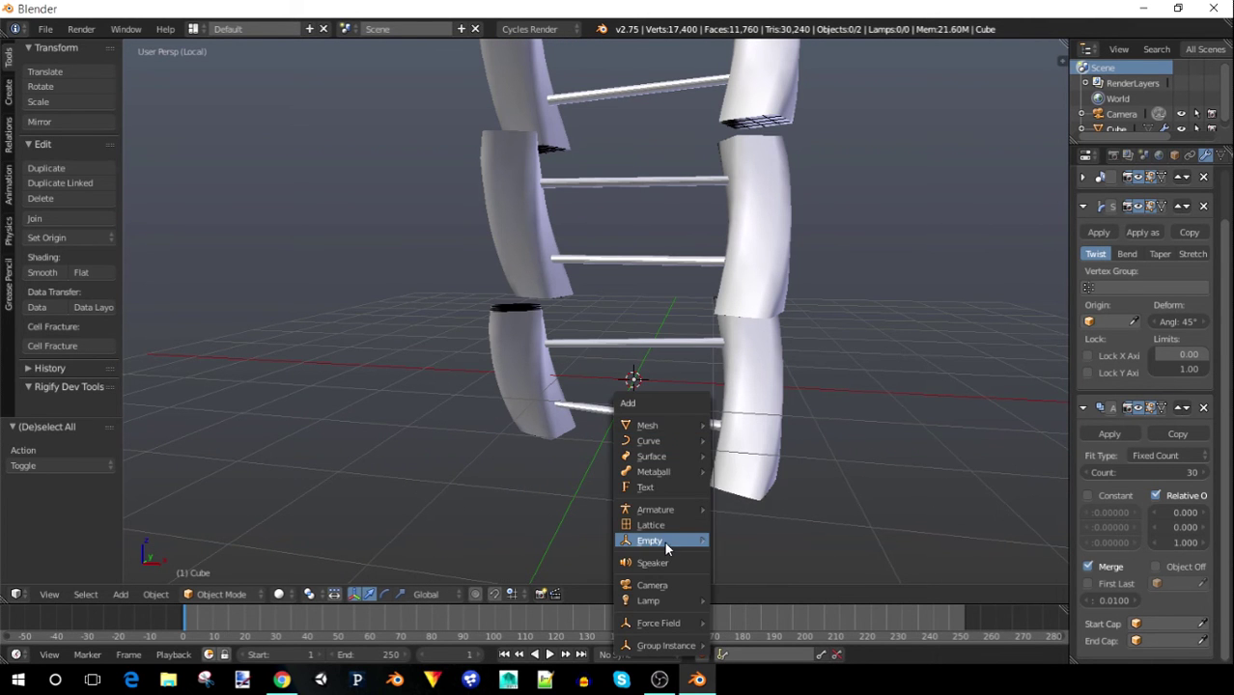
# Add an Empty rotated 45° on Z and use it as the Array's Object Offset
pyautogui.click(651, 541)
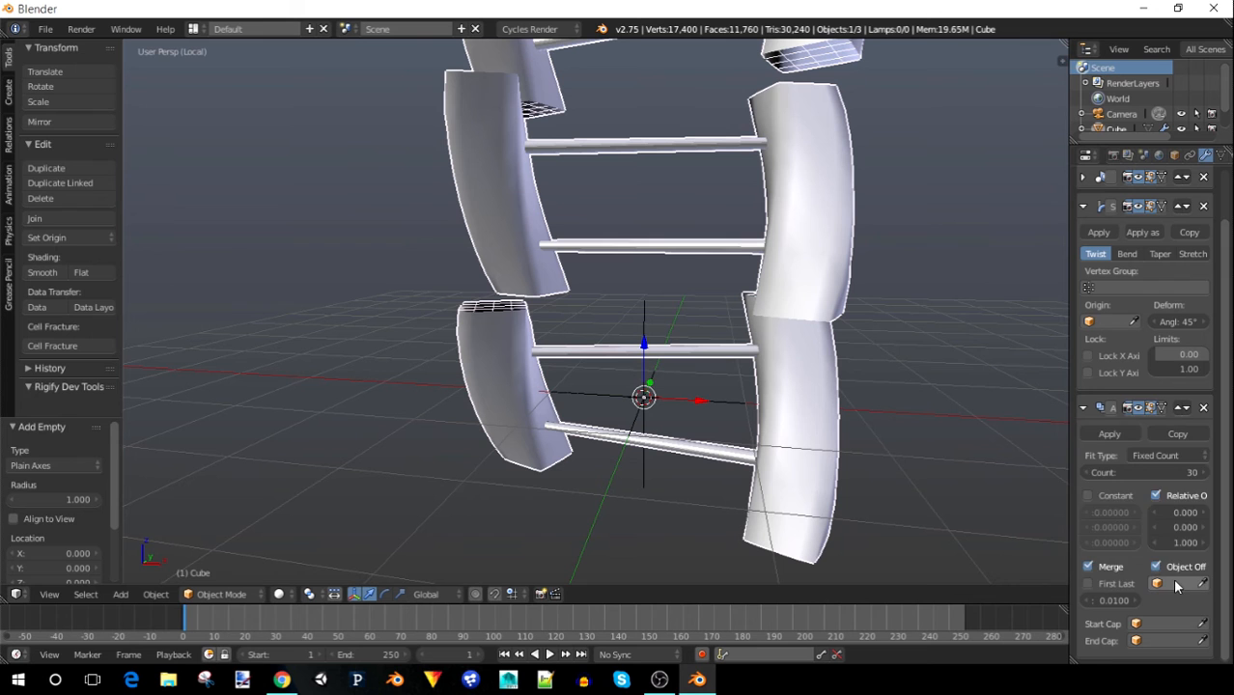
pyautogui.click(1159, 584)
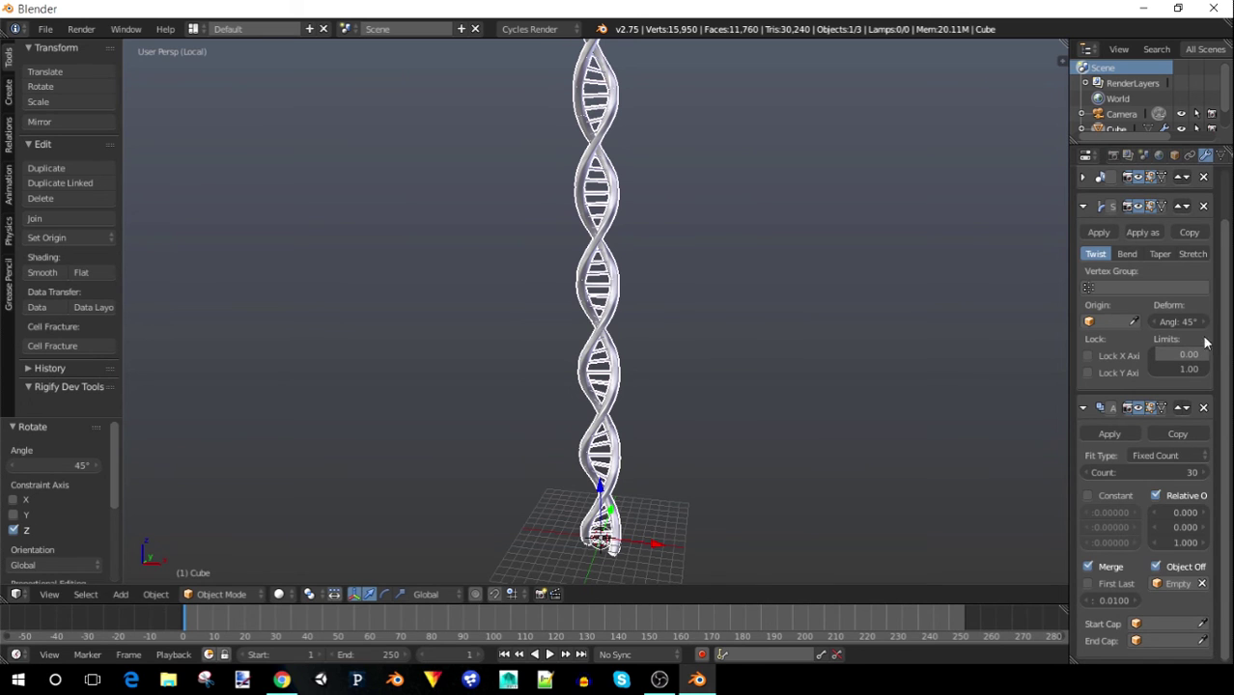
pyautogui.moveTo(626, 328)
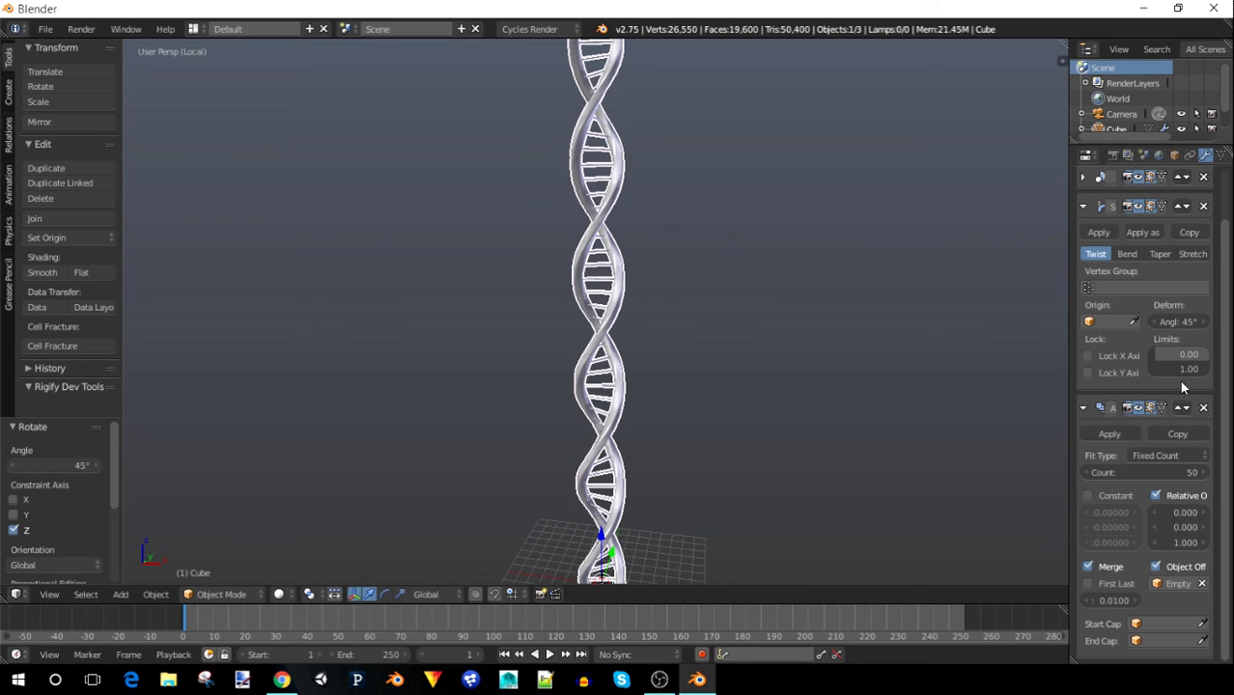
pyautogui.click(1143, 472)
pyautogui.write('3')
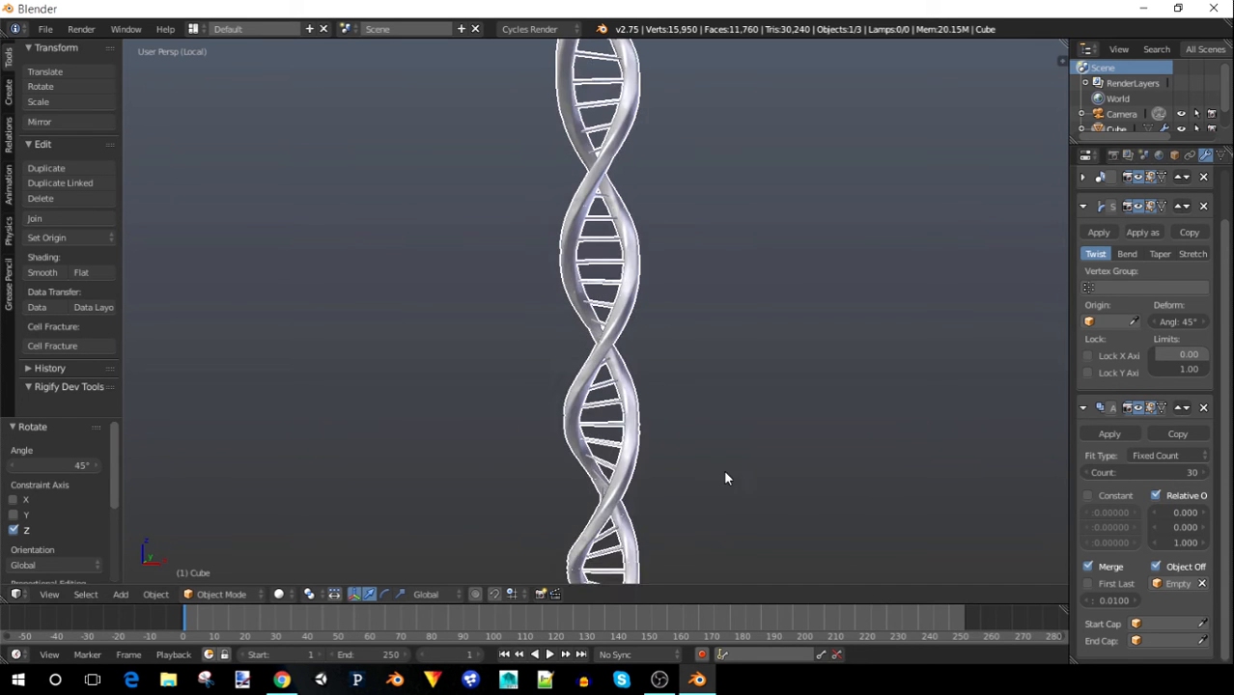
# Add a camera, select it and split the 3D View into a second viewport below
pyautogui.moveTo(727, 479); pyautogui.dragTo(707, 361)
pyautogui.write('camera')
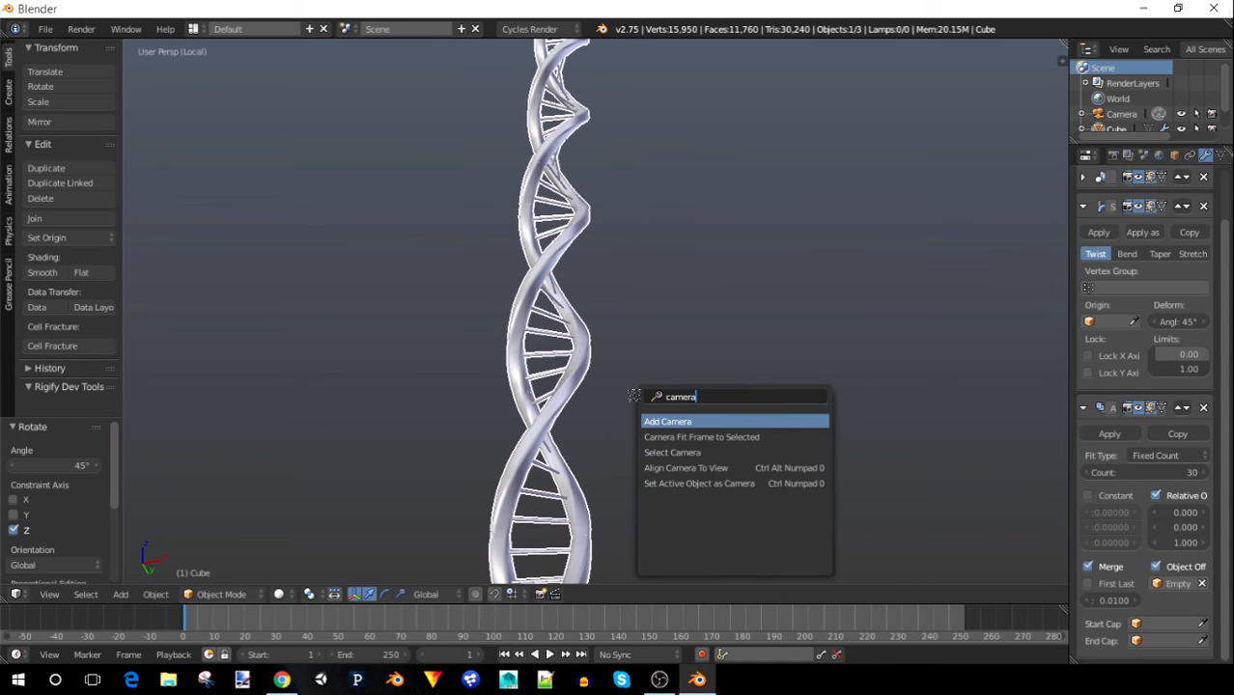
pyautogui.click(685, 468)
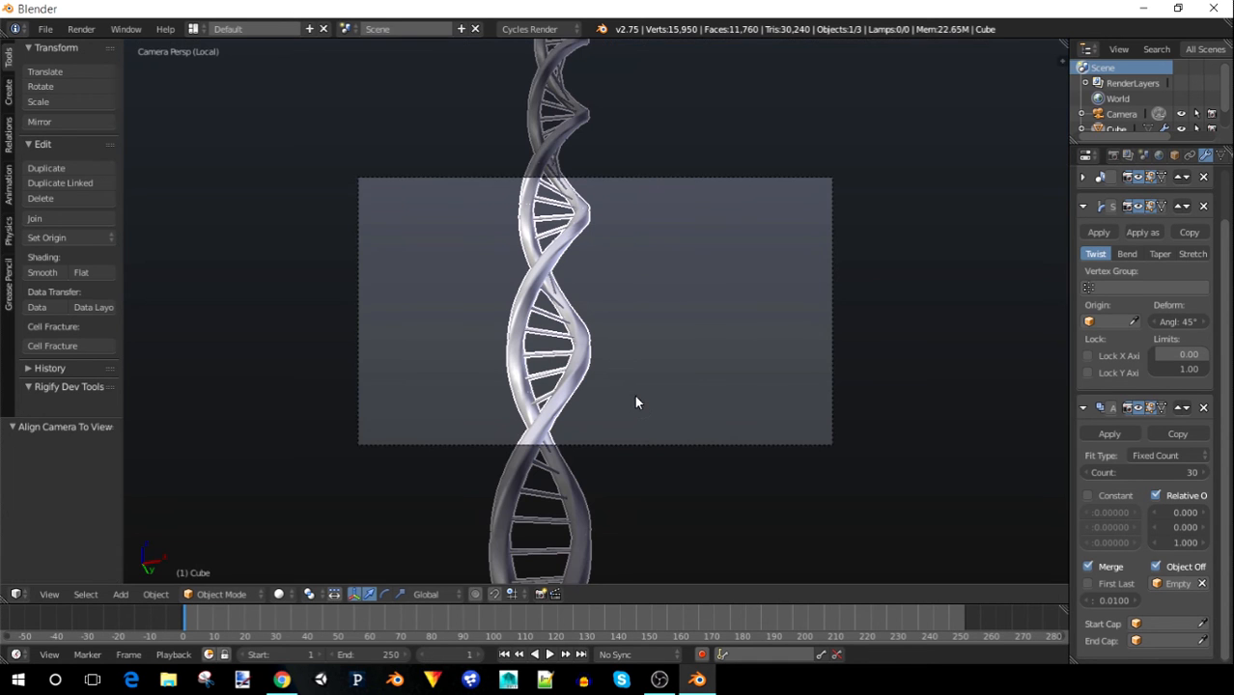
pyautogui.moveTo(675, 176)
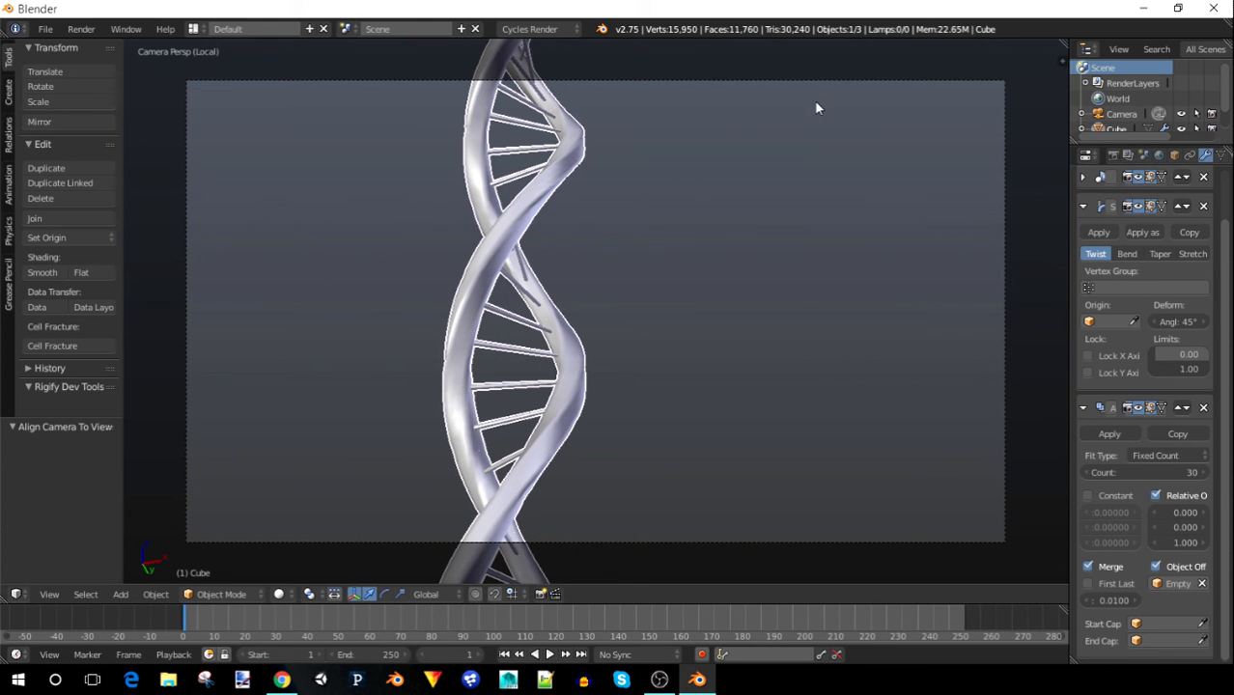
pyautogui.click(1120, 114)
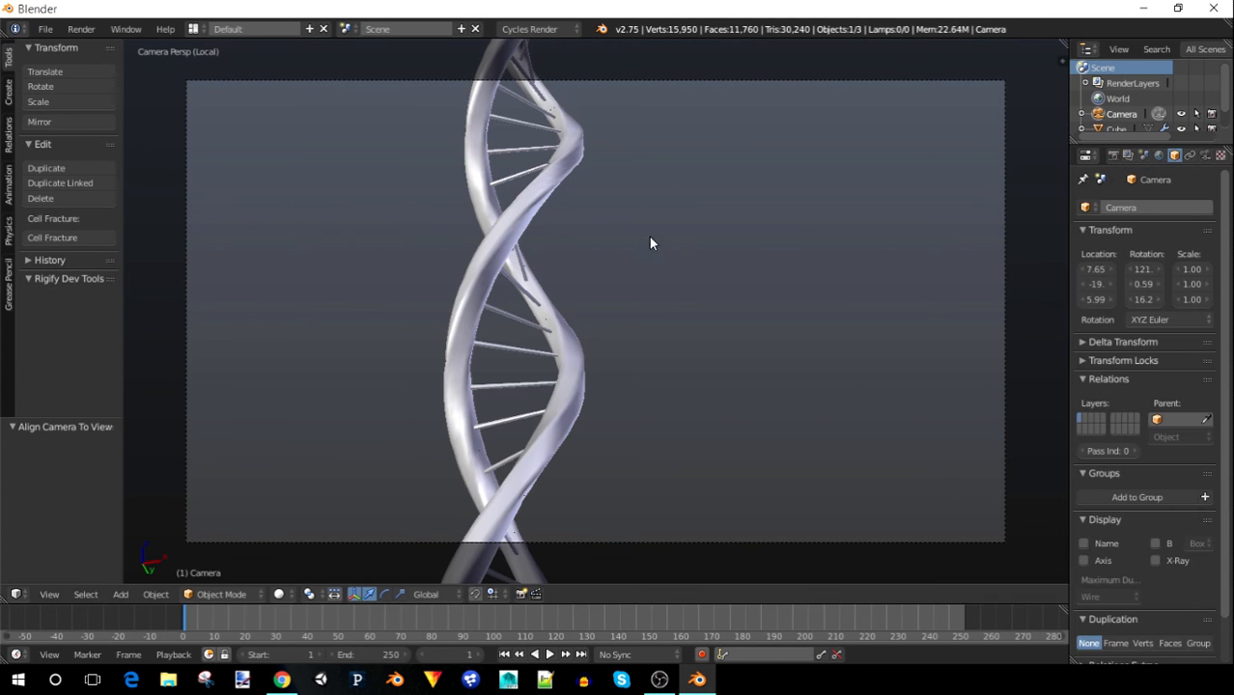
pyautogui.moveTo(832, 356)
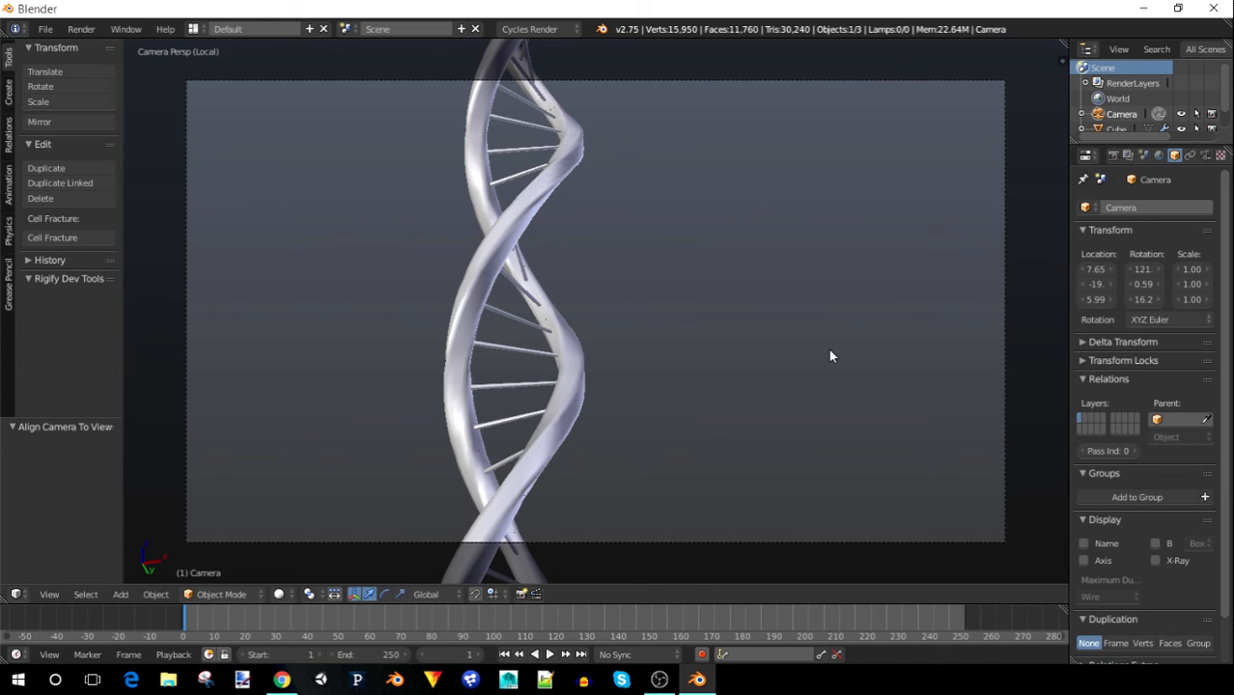
pyautogui.moveTo(839, 301)
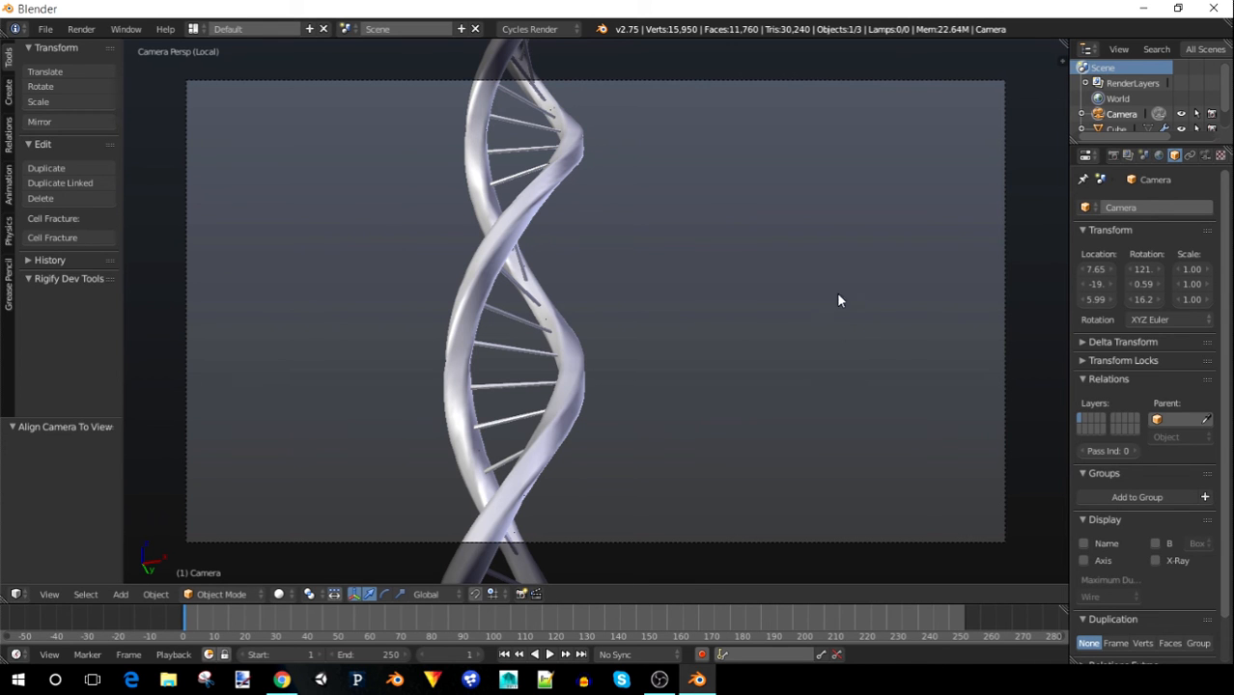
pyautogui.moveTo(919, 89)
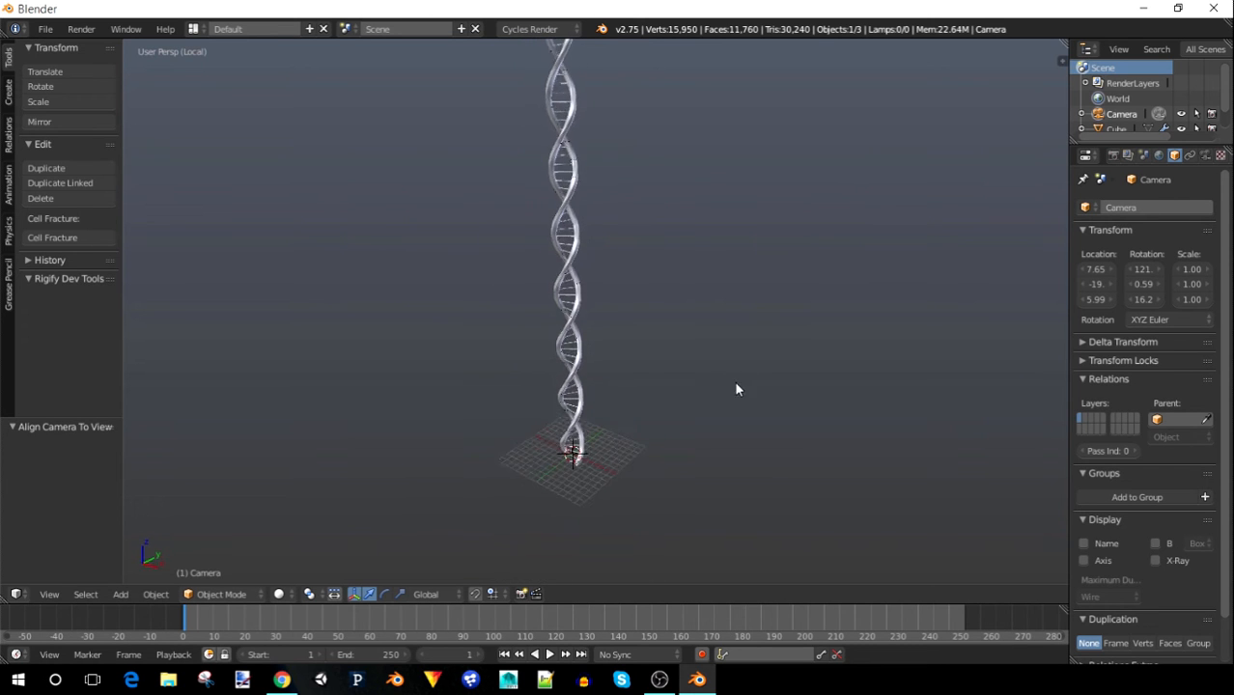
pyautogui.moveTo(738, 390); pyautogui.dragTo(678, 267)
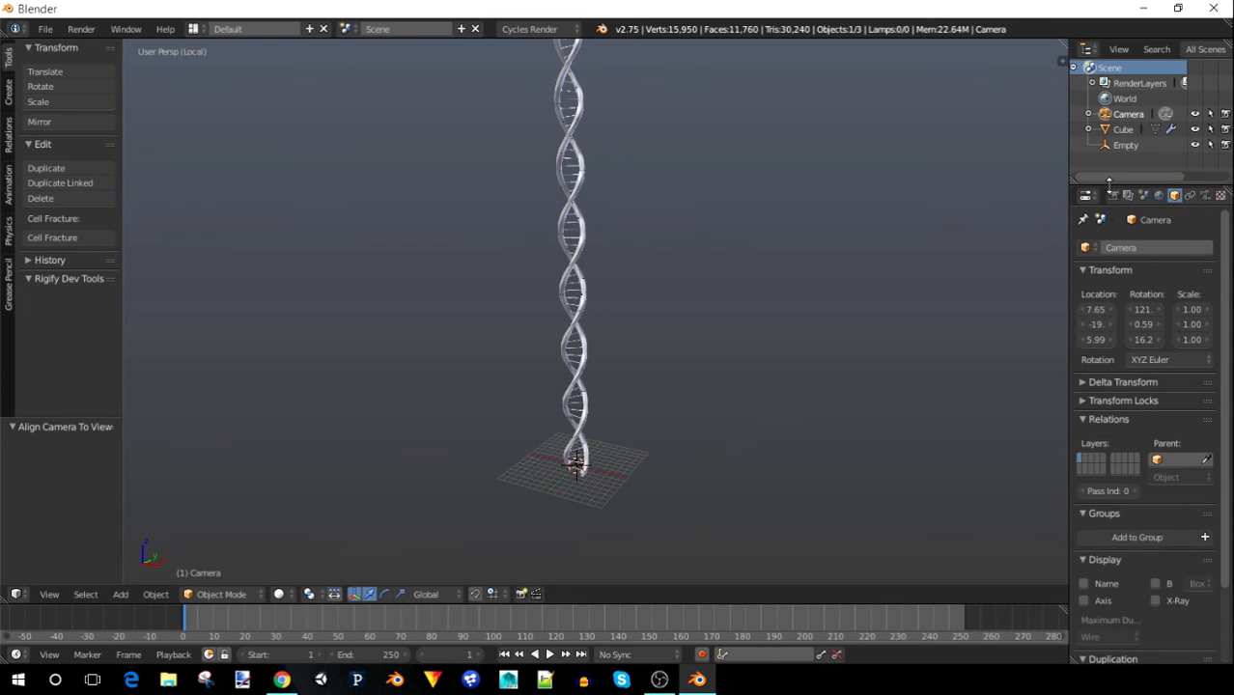
pyautogui.click(66, 427)
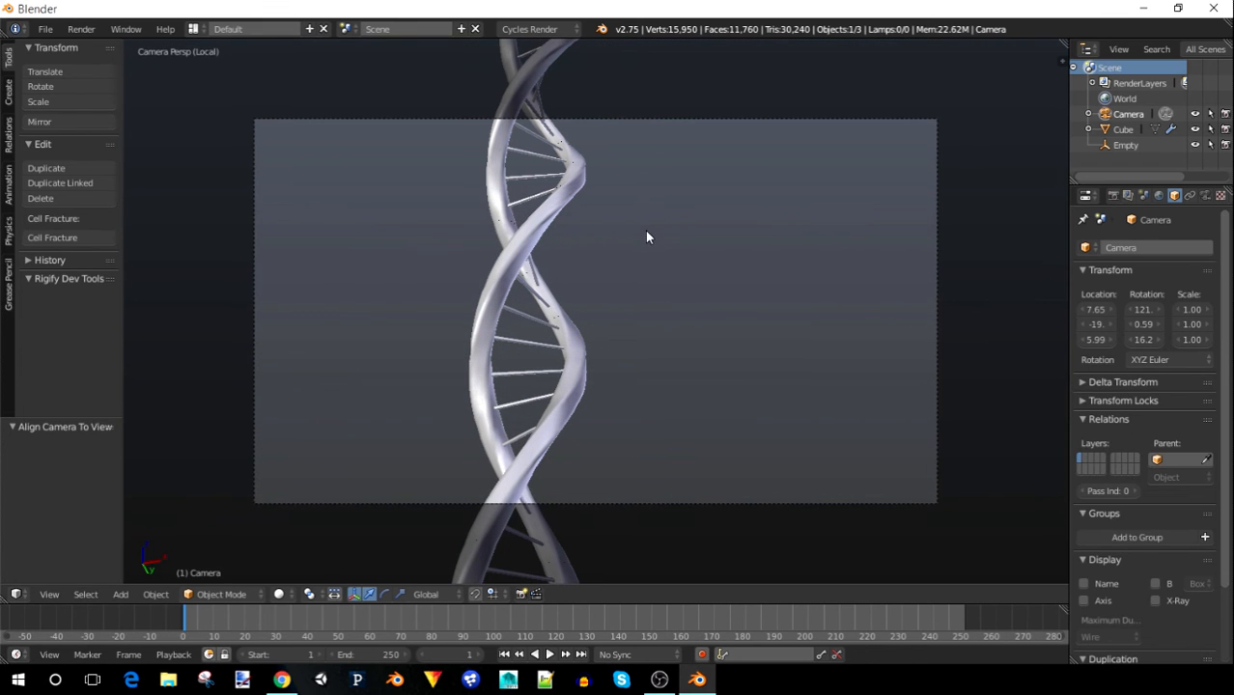
pyautogui.moveTo(43, 583)
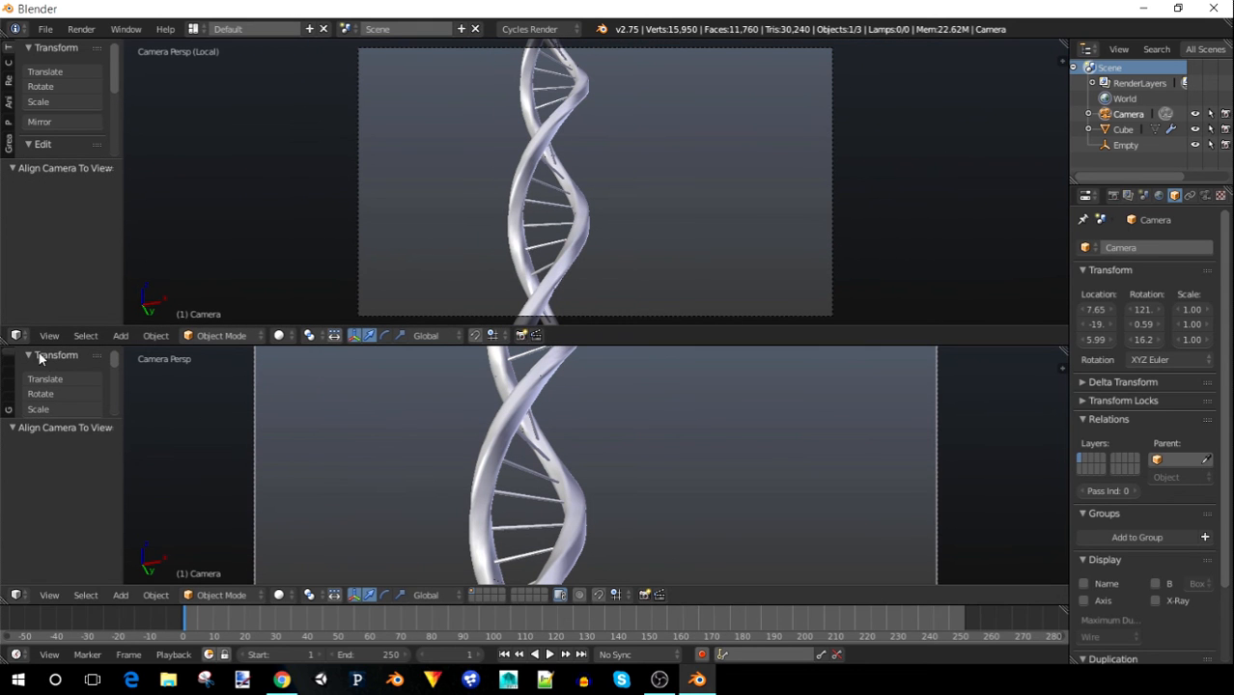
pyautogui.moveTo(39, 348)
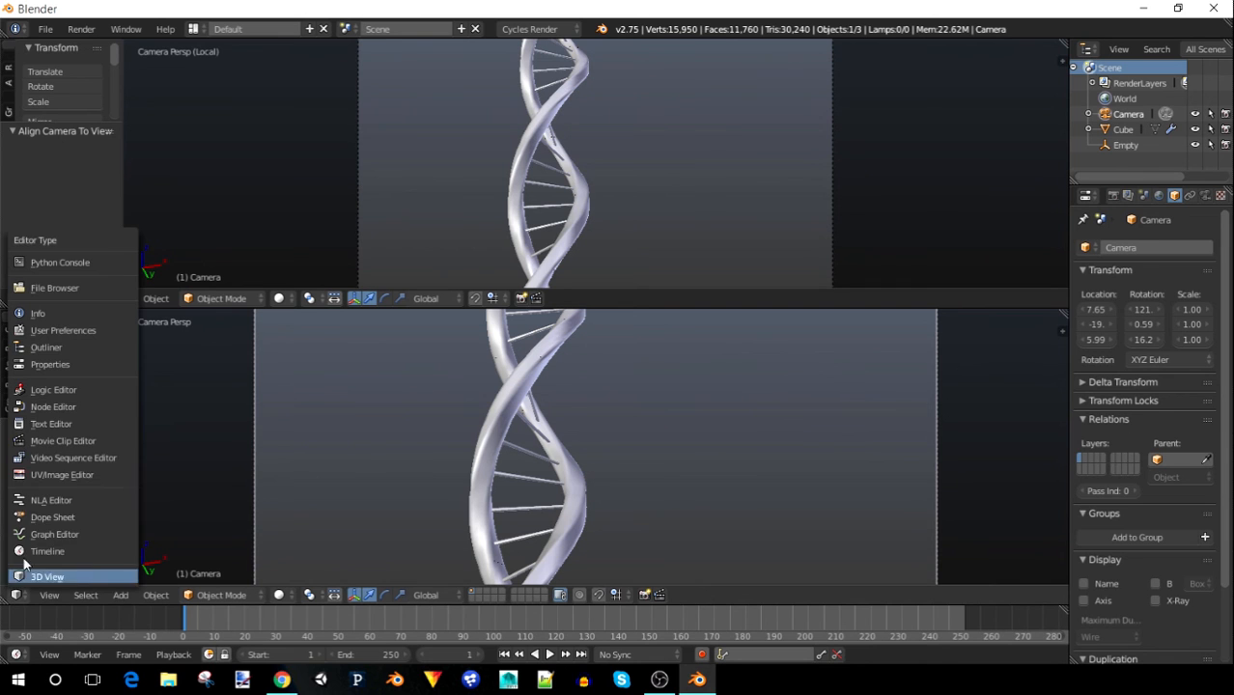
pyautogui.moveTo(52, 406)
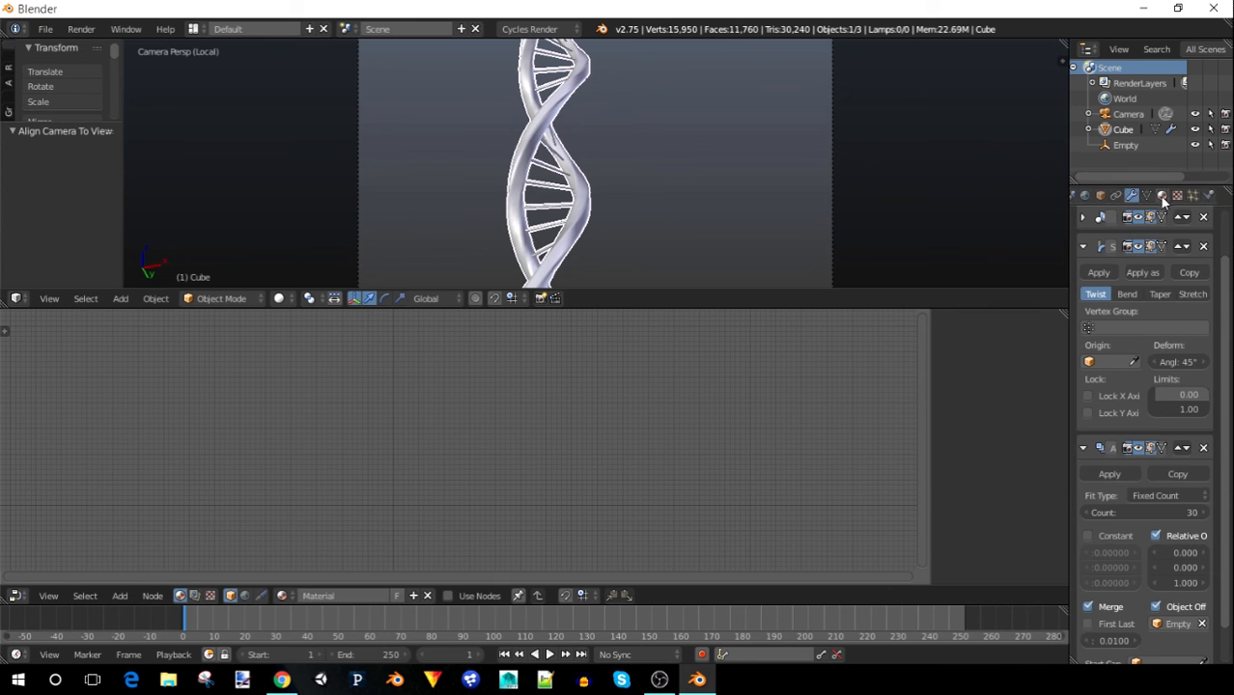
# Create a new material for the helix and remove its default Diffuse node
pyautogui.click(1163, 195)
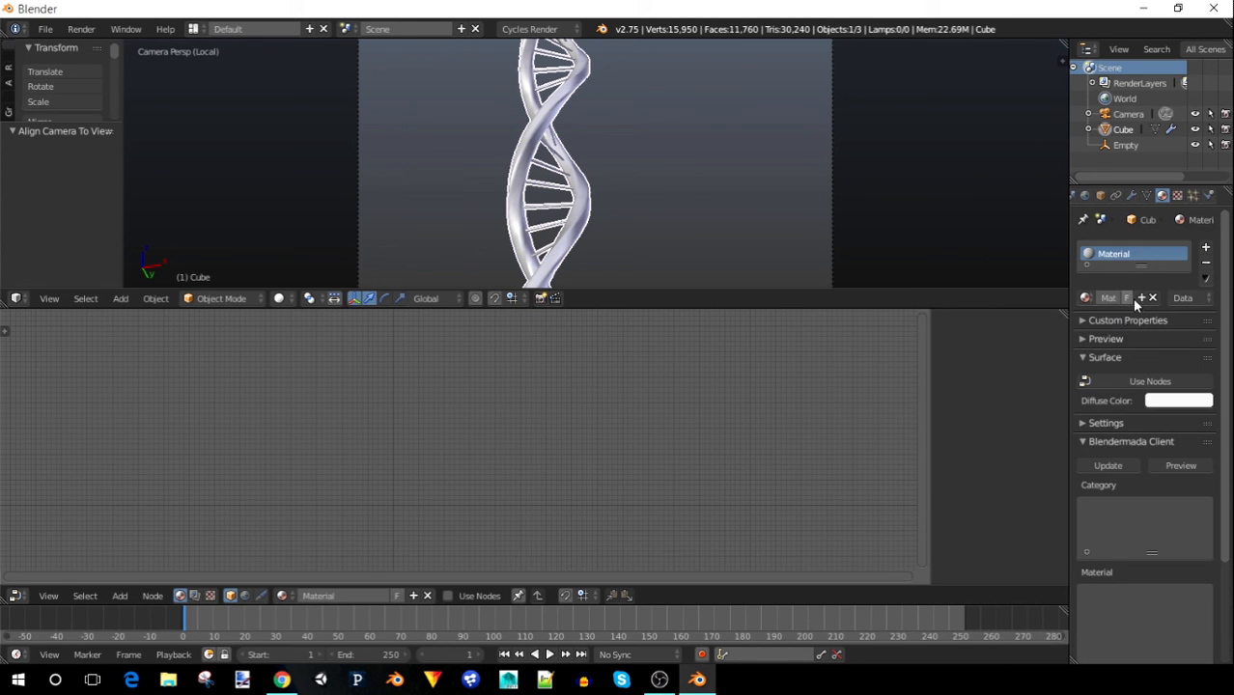
pyautogui.click(1205, 247)
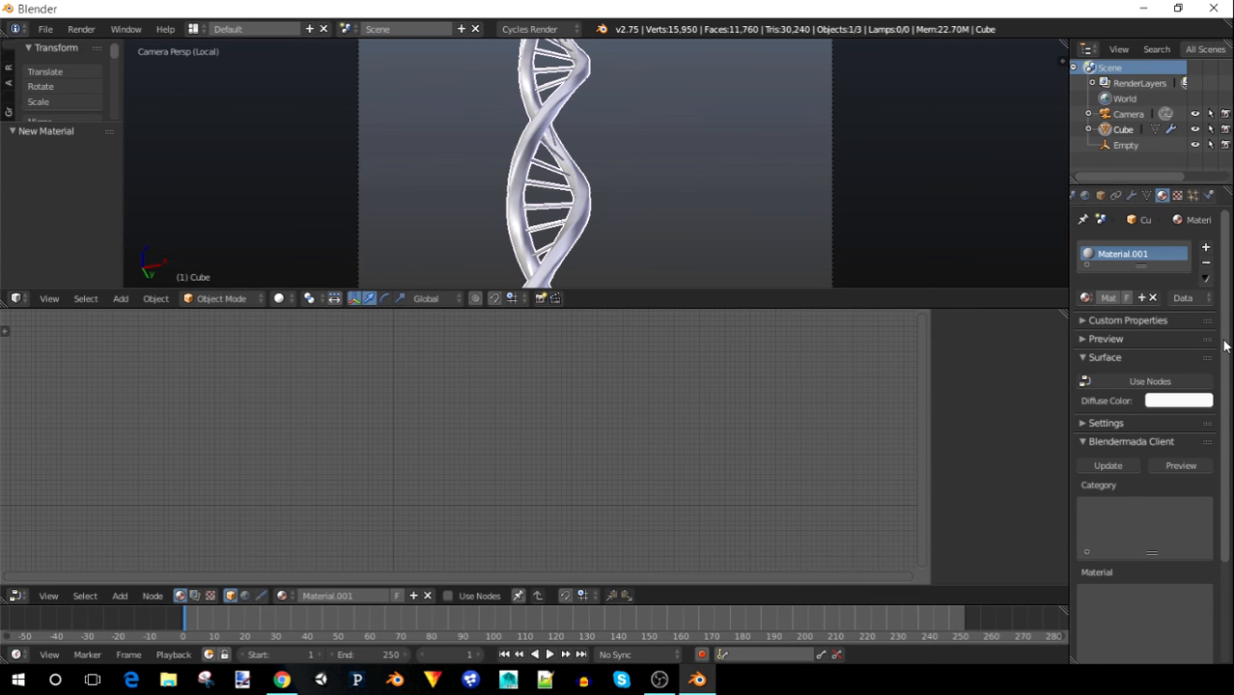
pyautogui.click(479, 595)
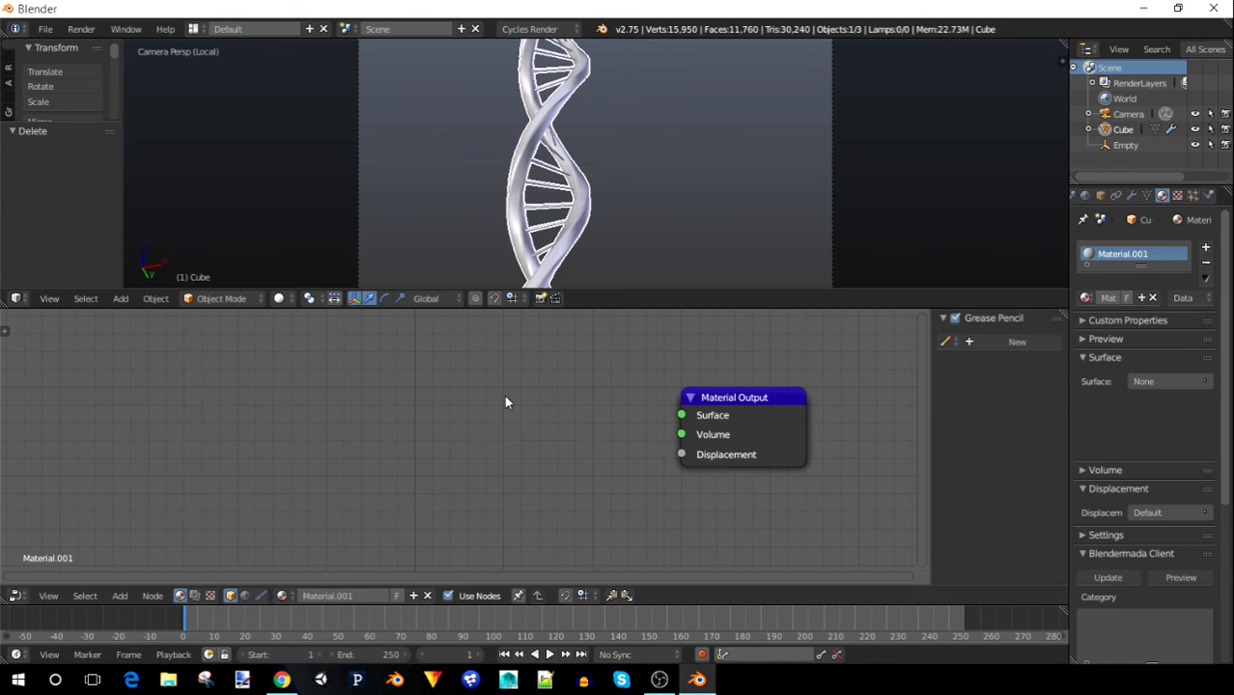
# Wire a Glass BSDF node into the material's Surface and show the view with rendered shading
pyautogui.press('shift+a')
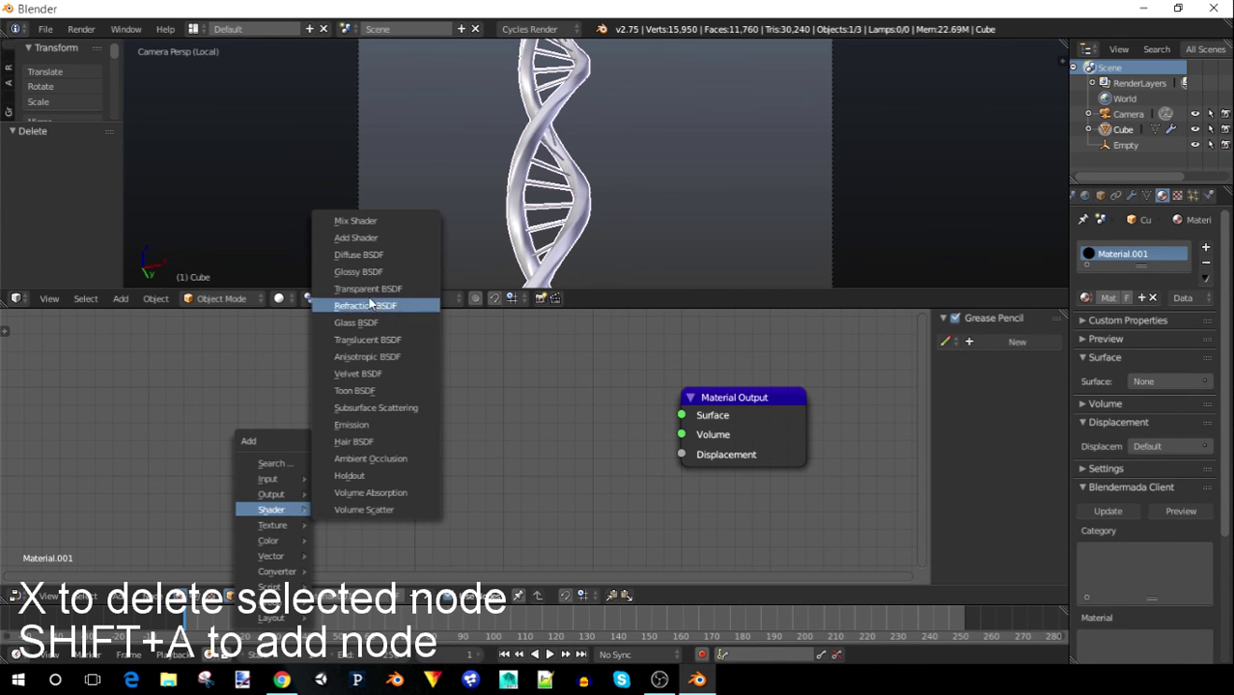
pyautogui.moveTo(390, 322)
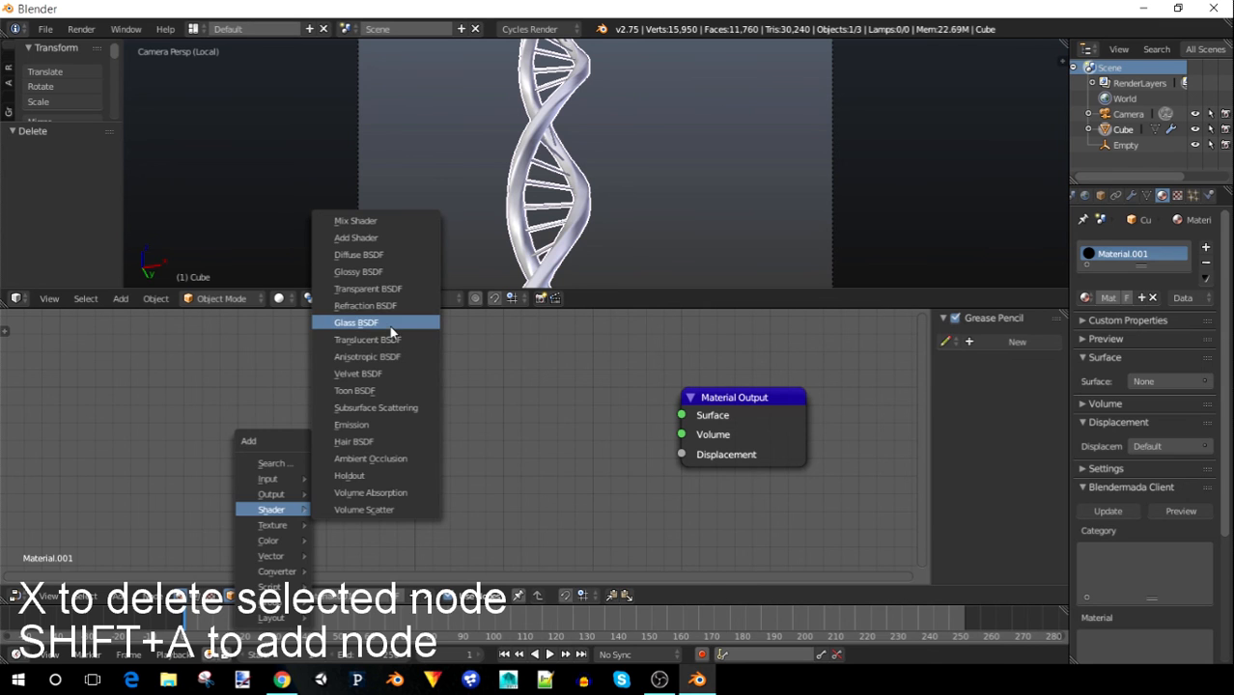
pyautogui.click(355, 322)
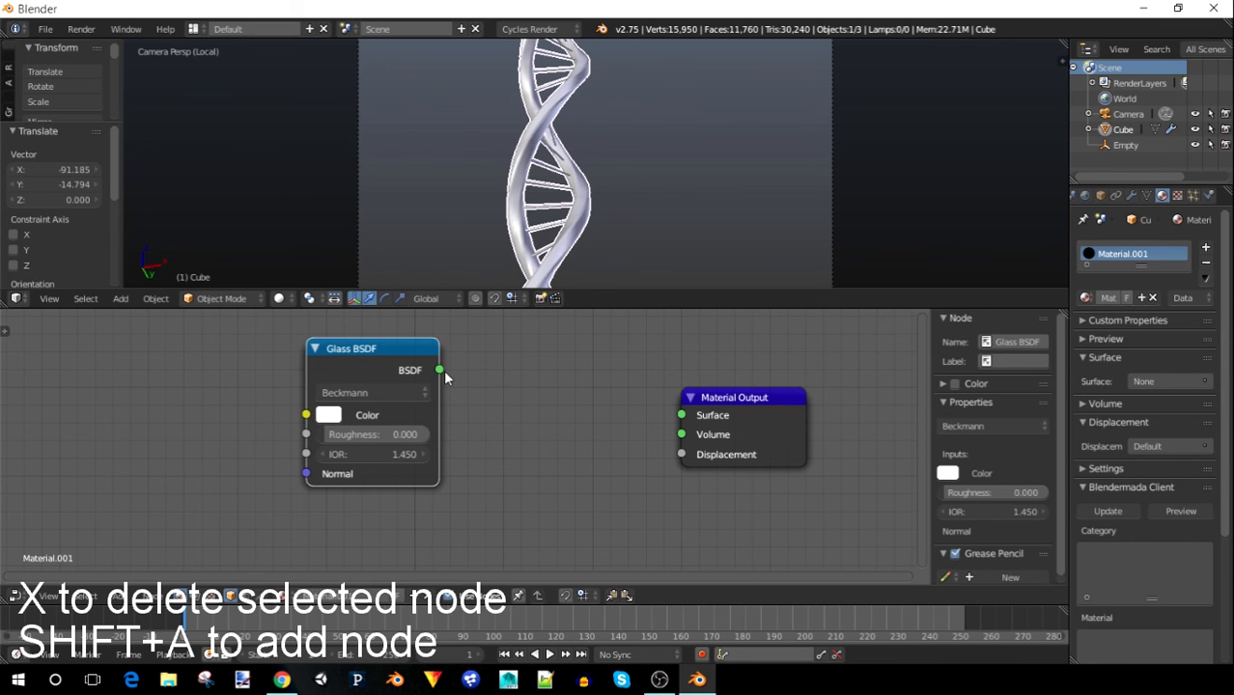
pyautogui.click(328, 415)
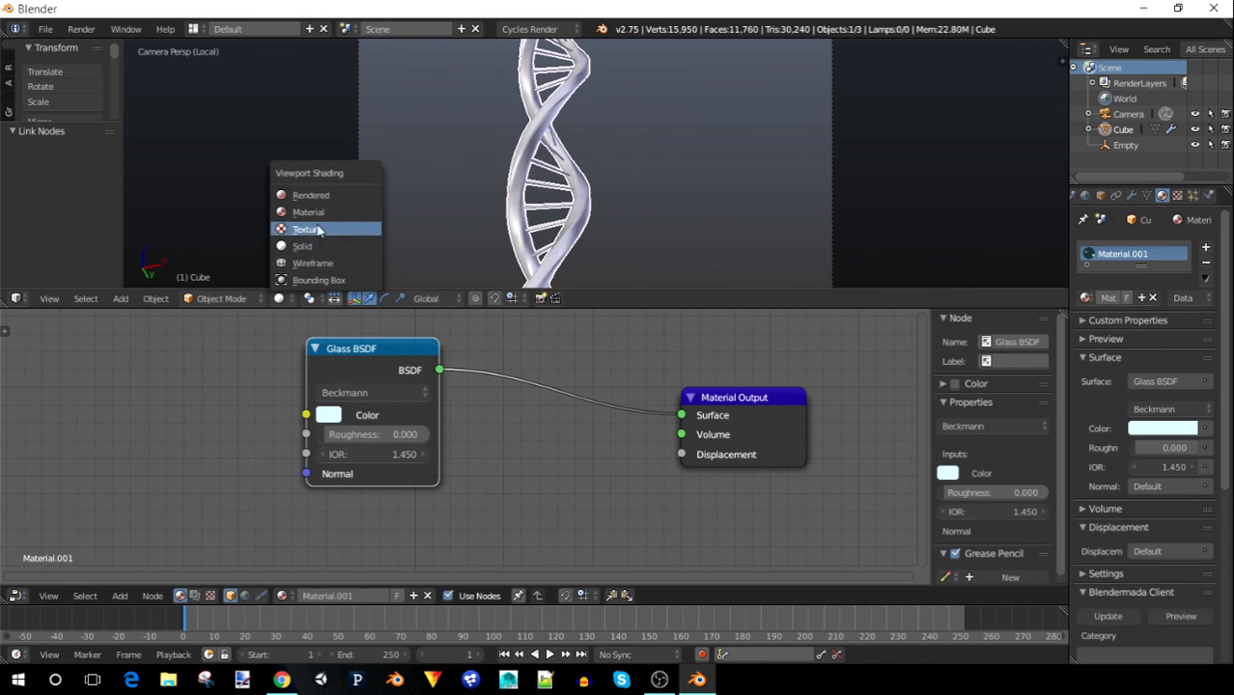
pyautogui.click(311, 195)
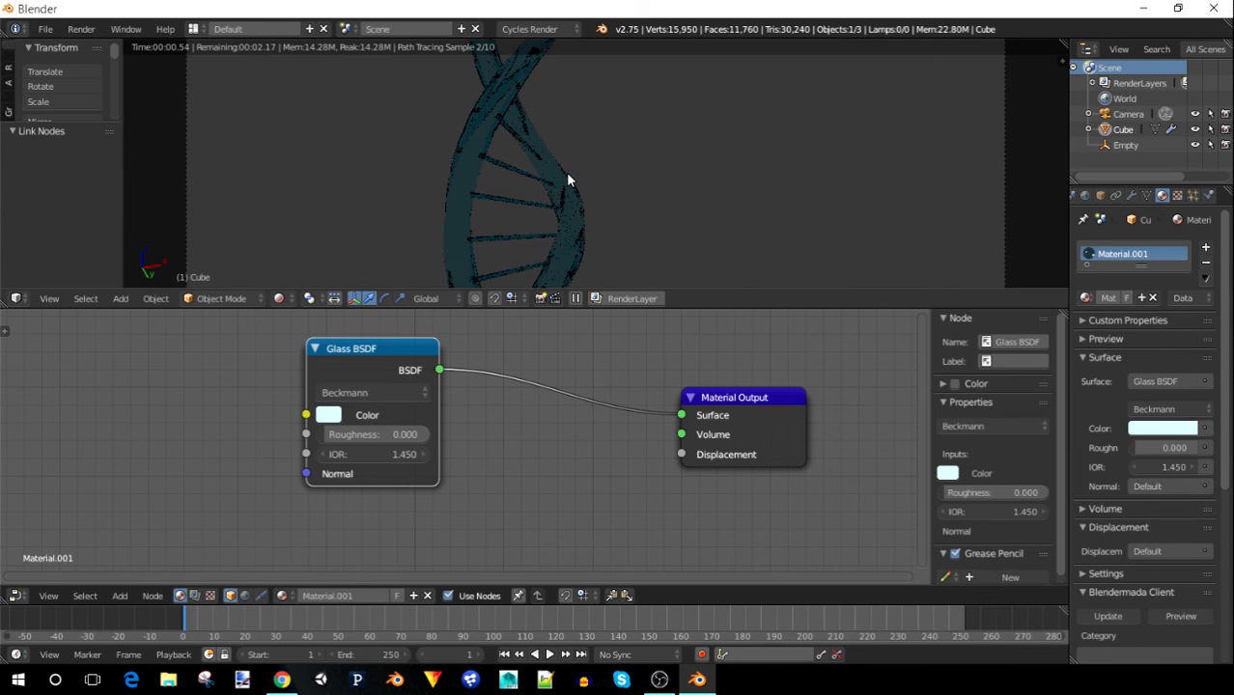
pyautogui.moveTo(1105, 214)
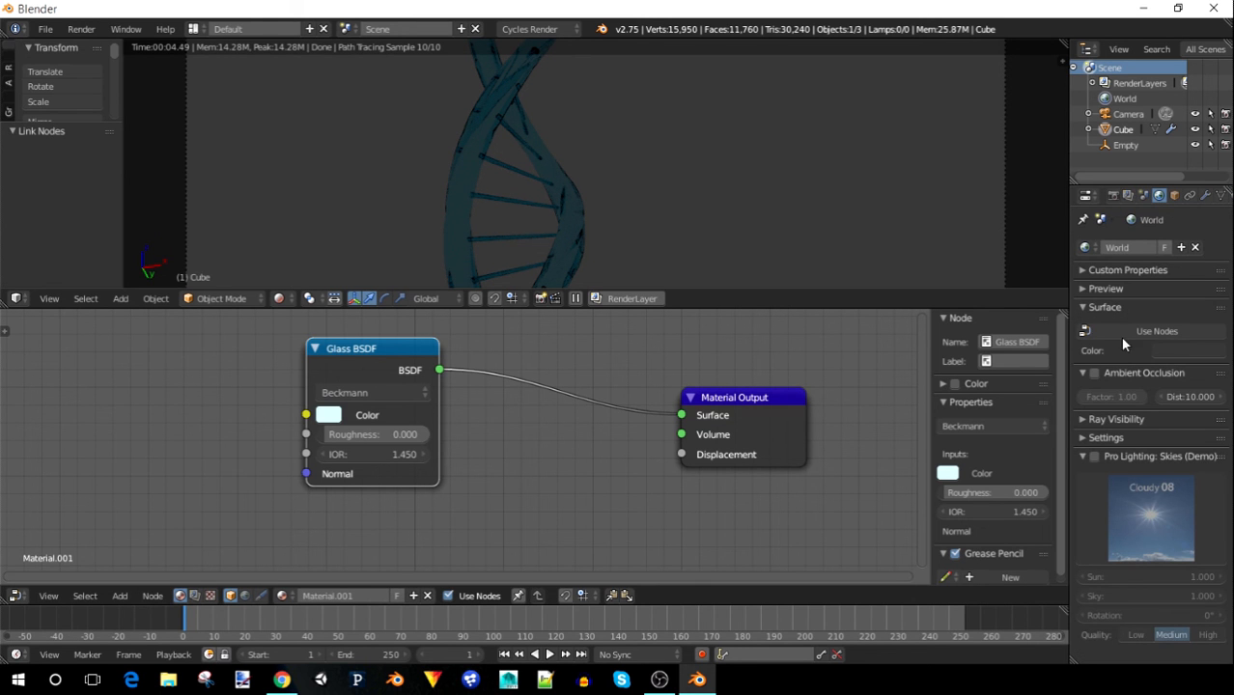
pyautogui.moveTo(1132, 452)
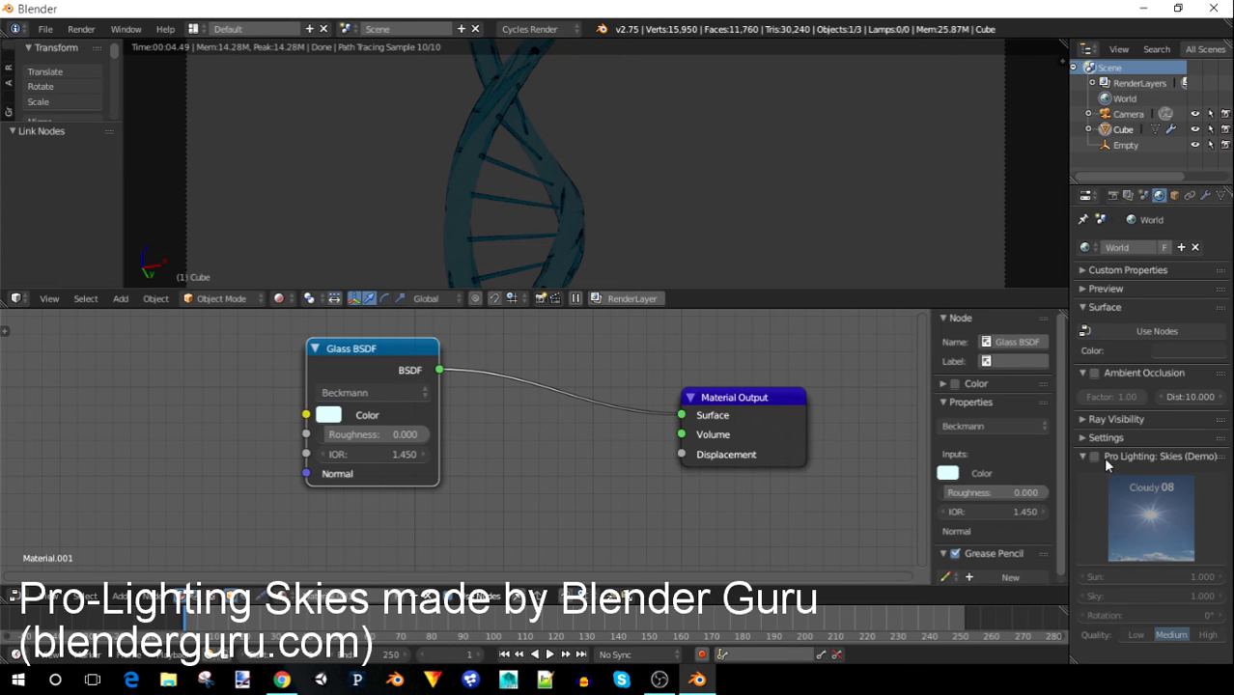
# Light the scene with the Pro-Lighting Skies Cloudy 08 environment, rendering the glass helix blue
pyautogui.click(1149, 533)
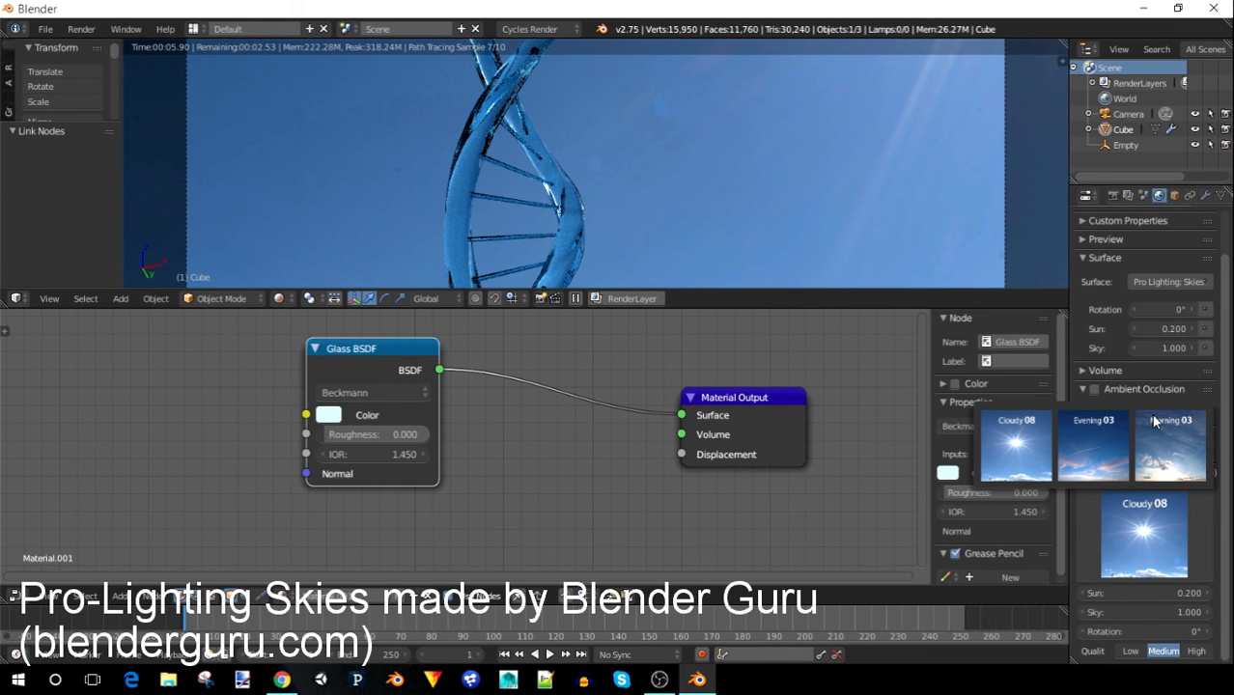
pyautogui.moveTo(1175, 541)
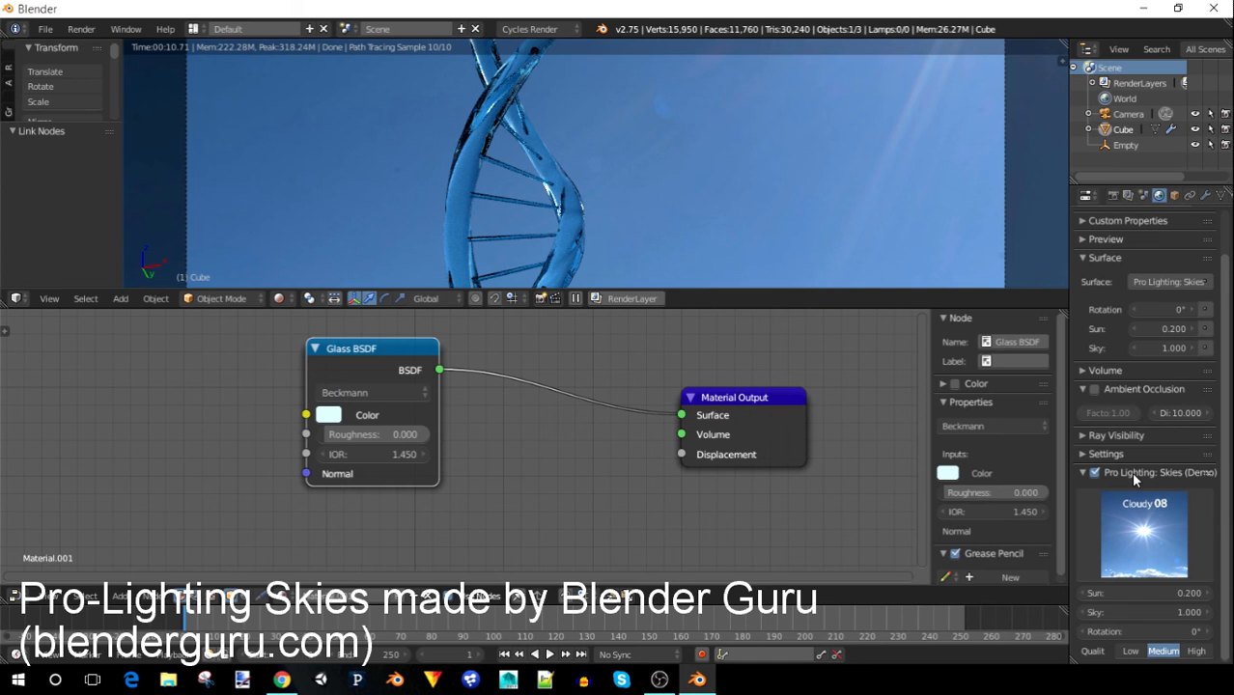
pyautogui.click(45, 29)
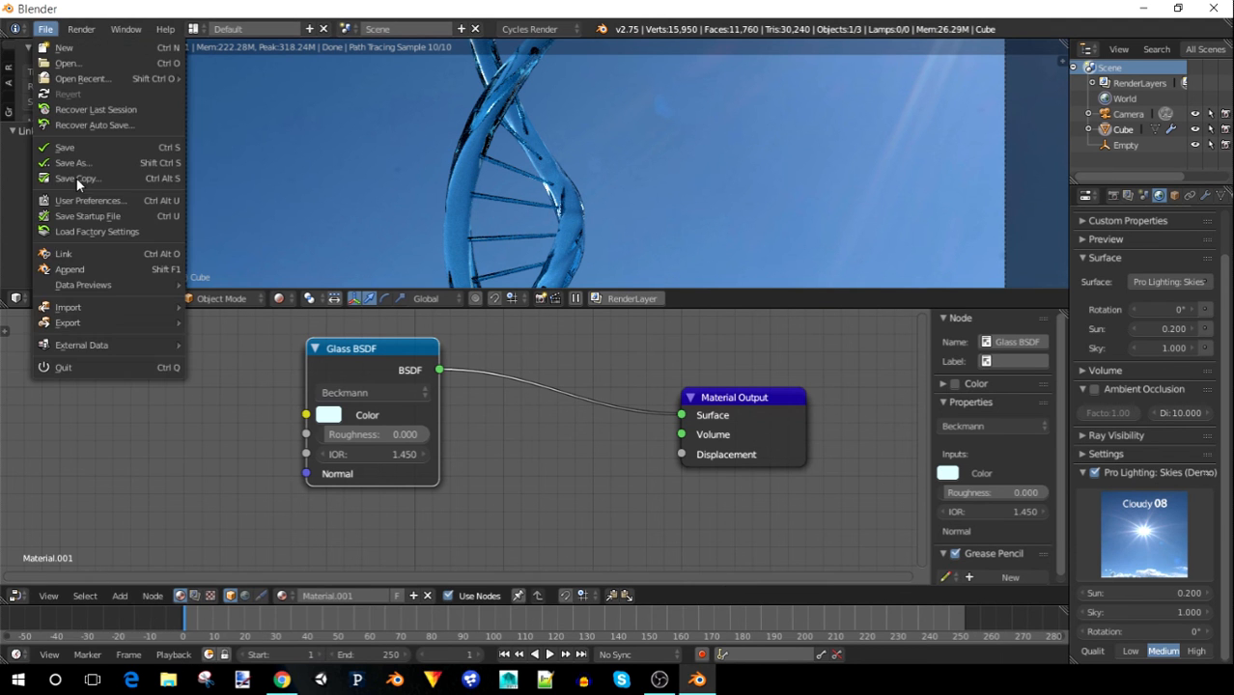